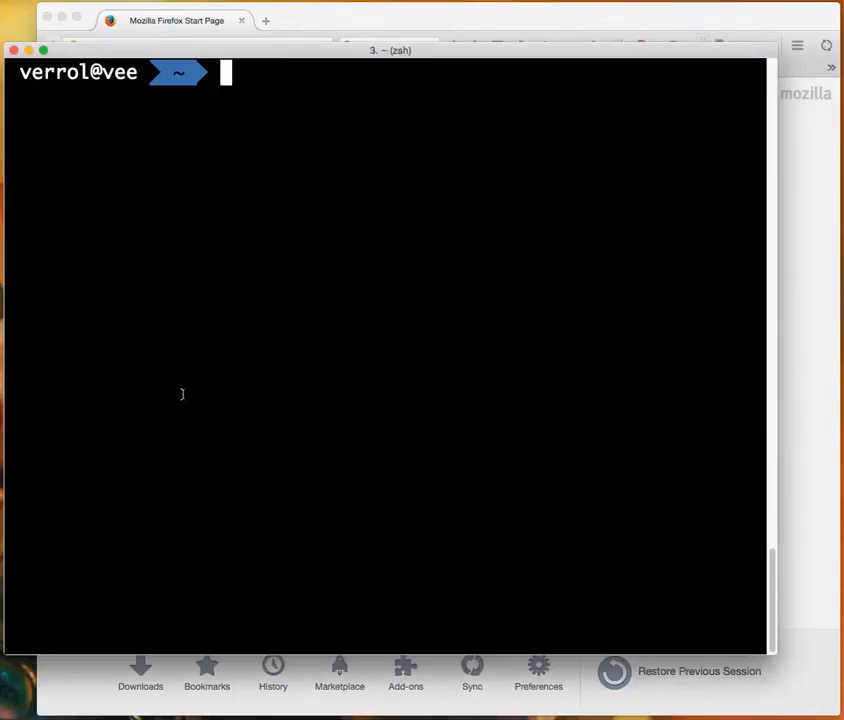
mouse_move(190, 295)
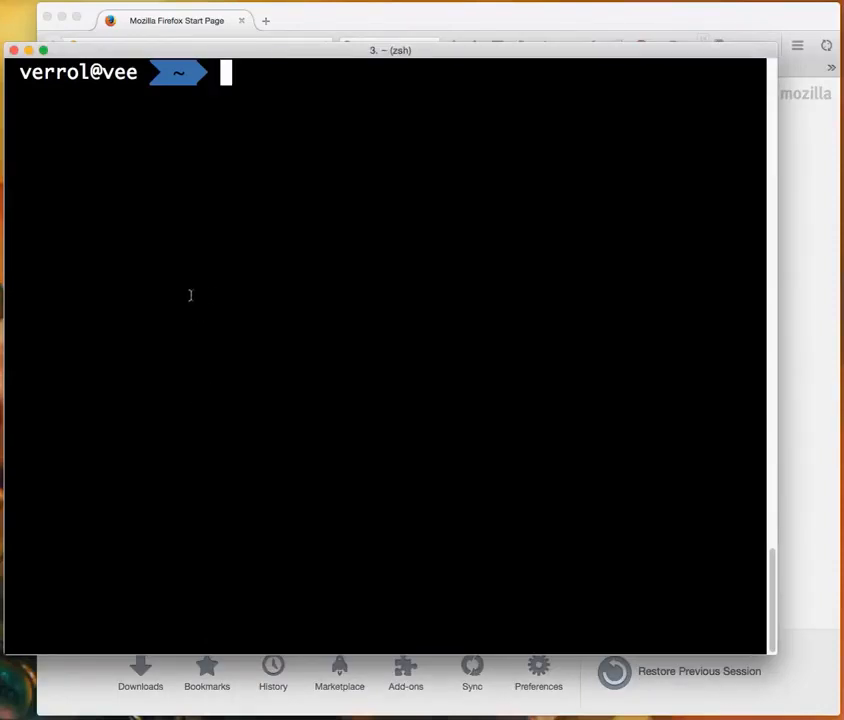
mouse_move(197, 352)
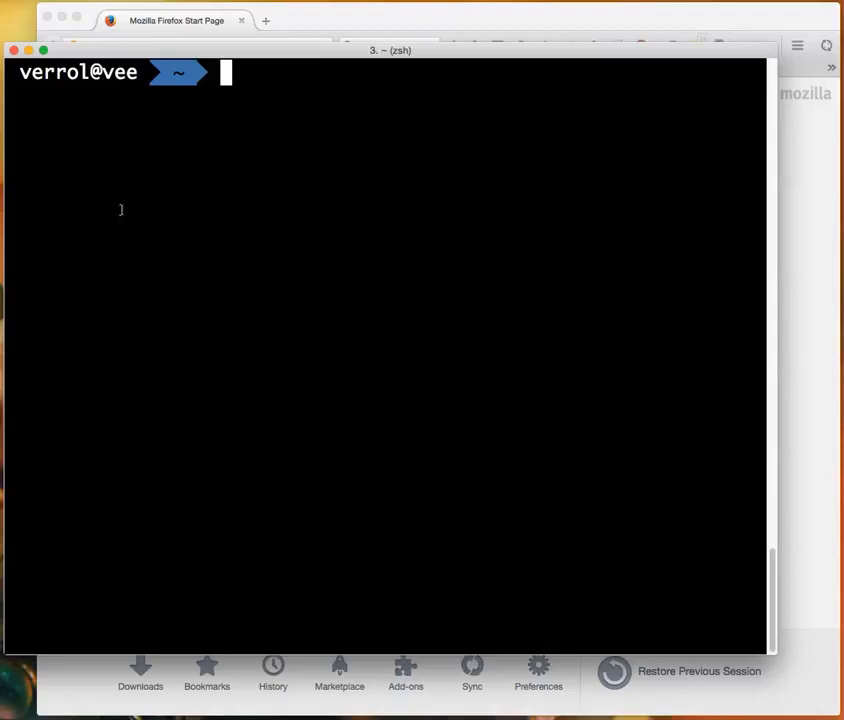
mouse_move(159, 265)
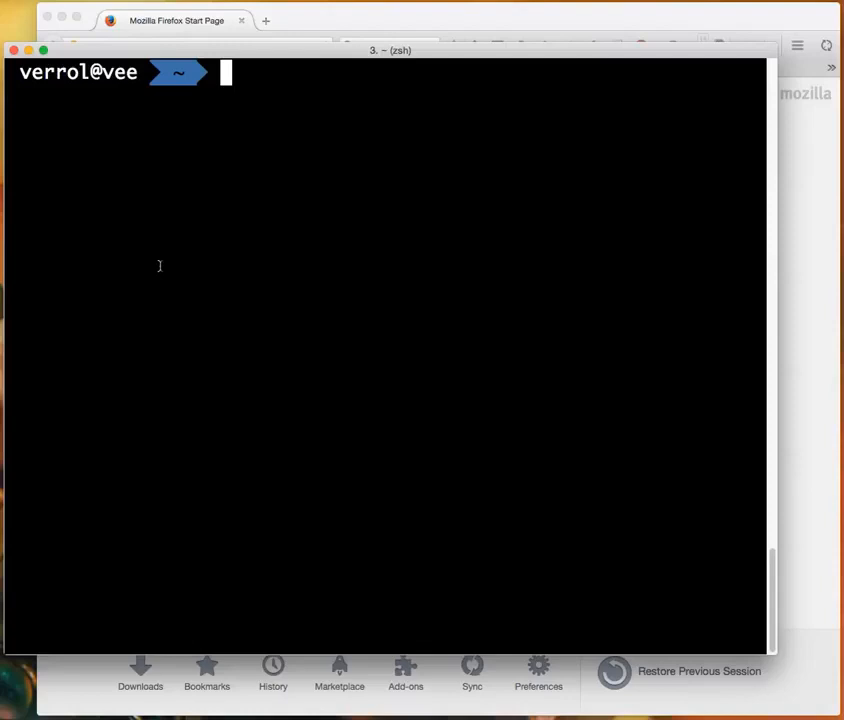
Create the angular-material folder with mkdir.
text(m)
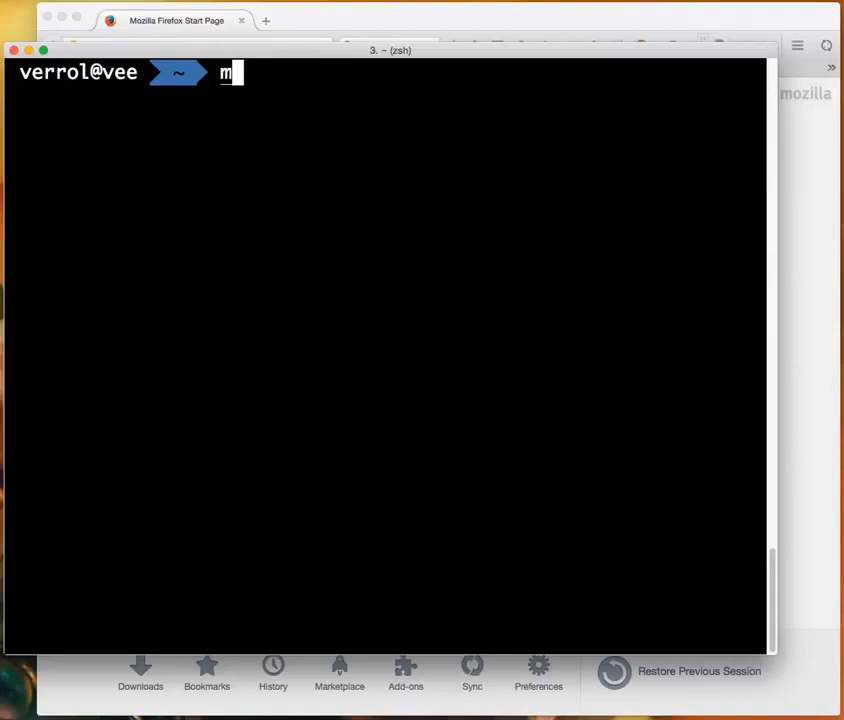
text(kdir angula)
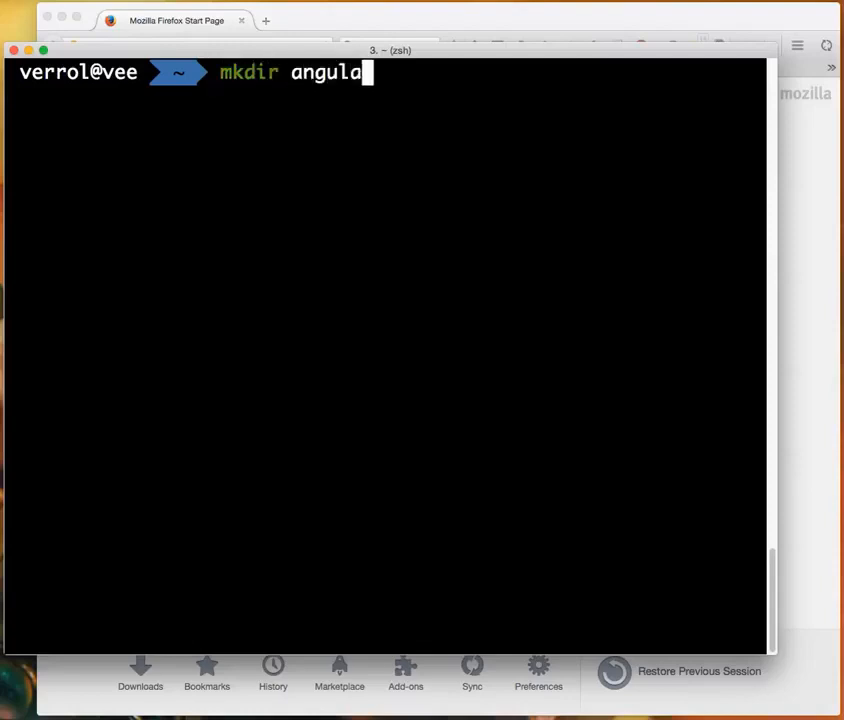
text(r-mater)
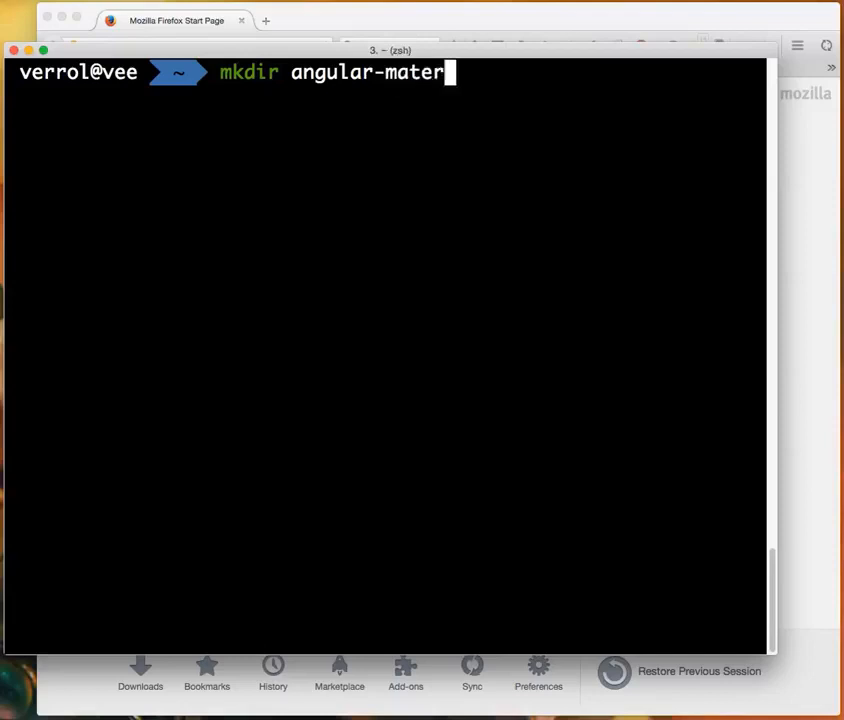
text(ial &&)
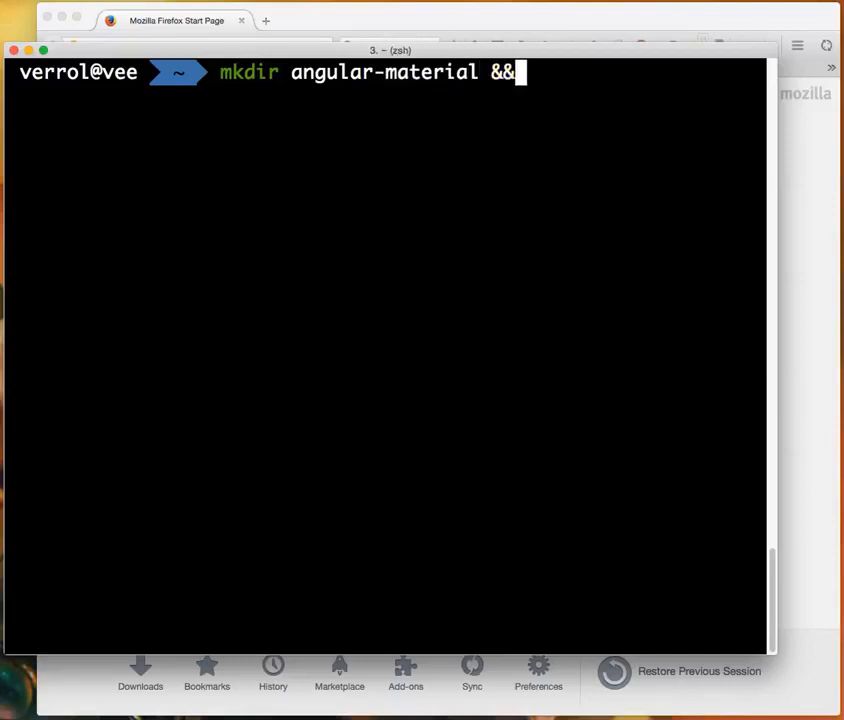
text(cd $)
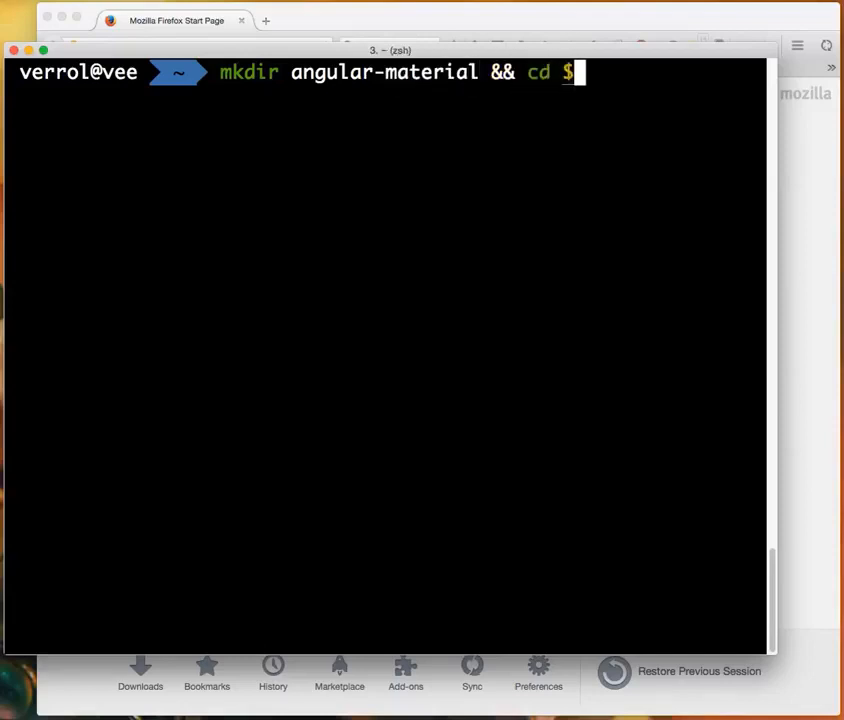
key(BackSpace)
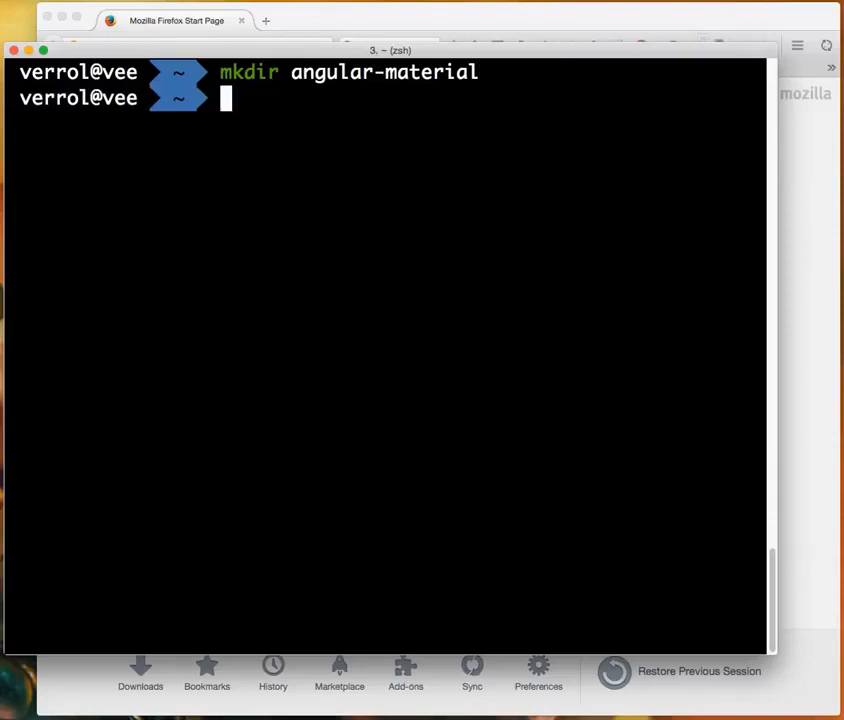
Move into angular-material, list it empty, and begin the yo command.
text(cd angular-materia)
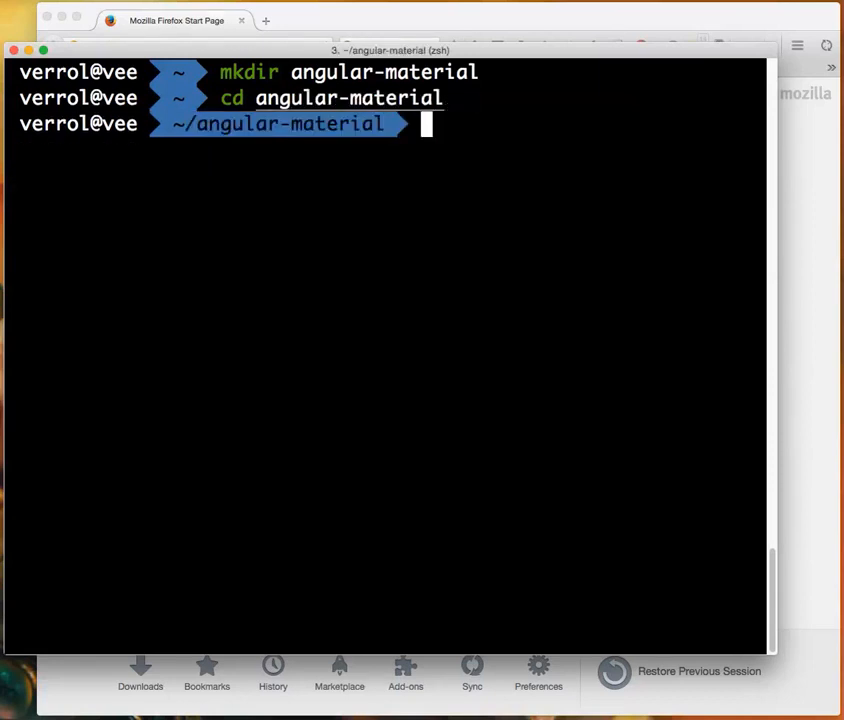
text(ls -a)
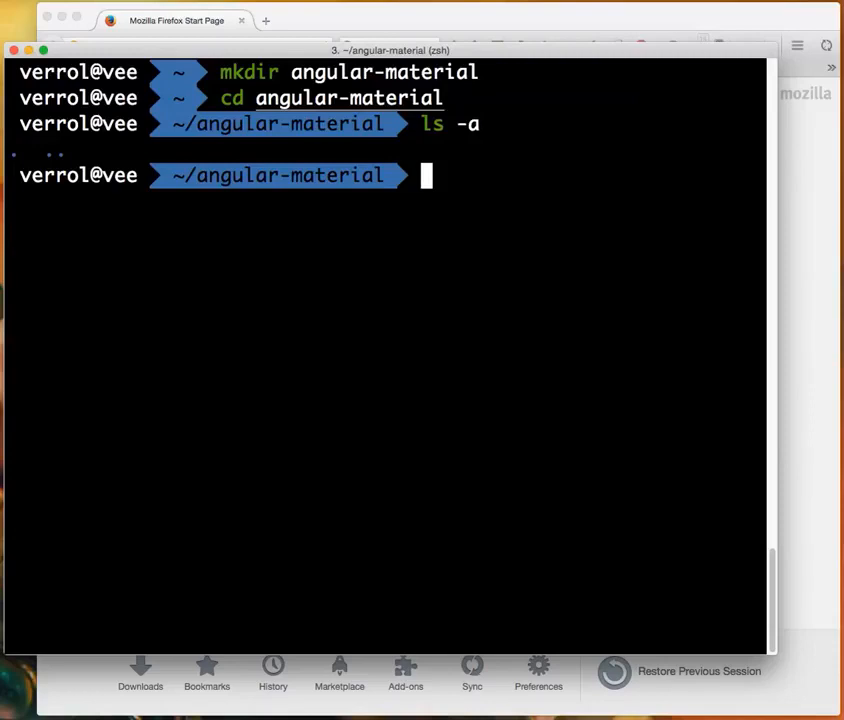
text(yo)
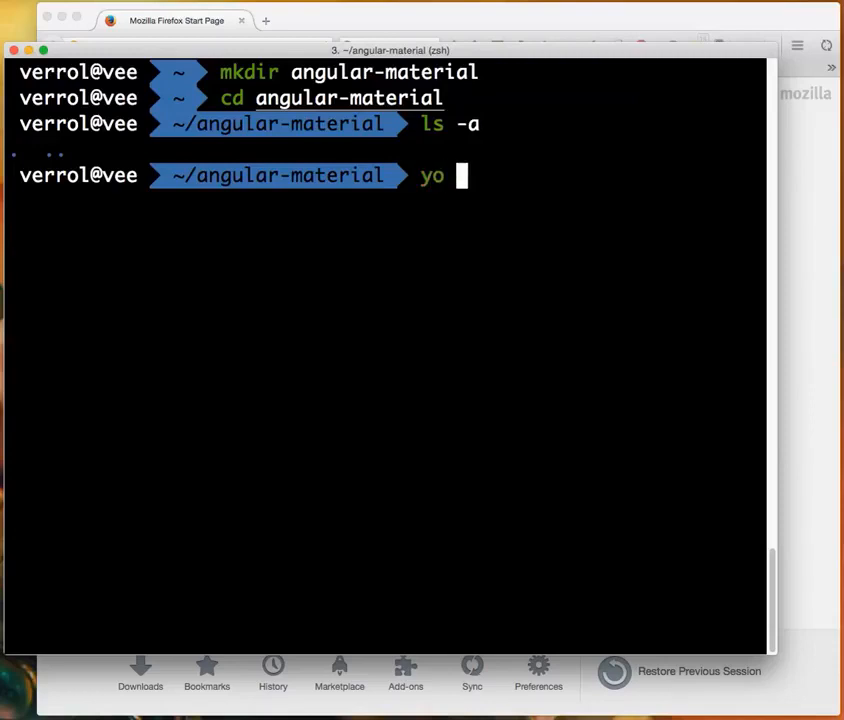
Run yo angular-fullstack and answer its prompts: JavaScript, Babel, HTML, Sass, uiRouter, Bootstrap.
text(angular-full)
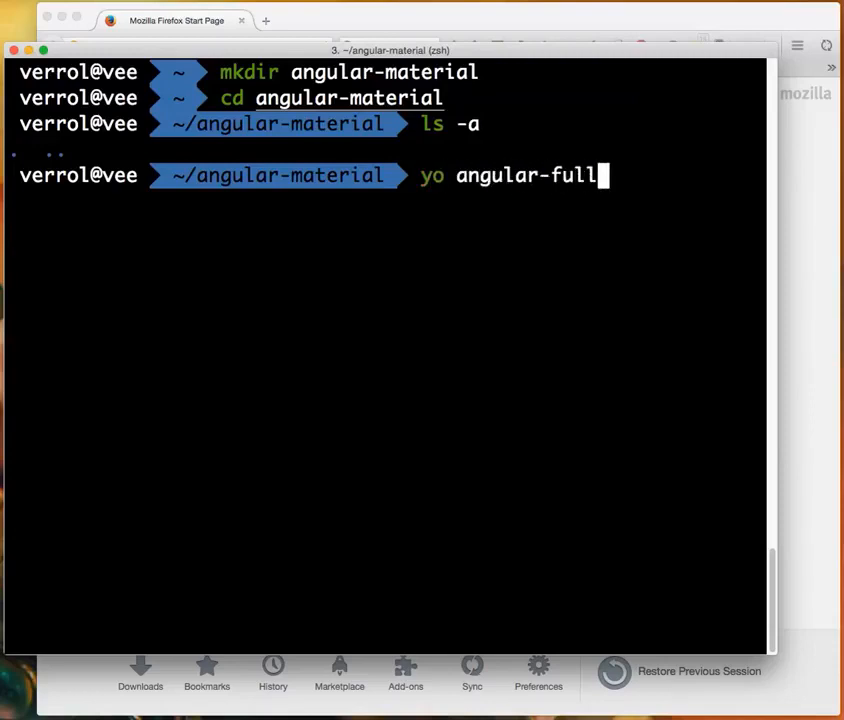
text(stack)
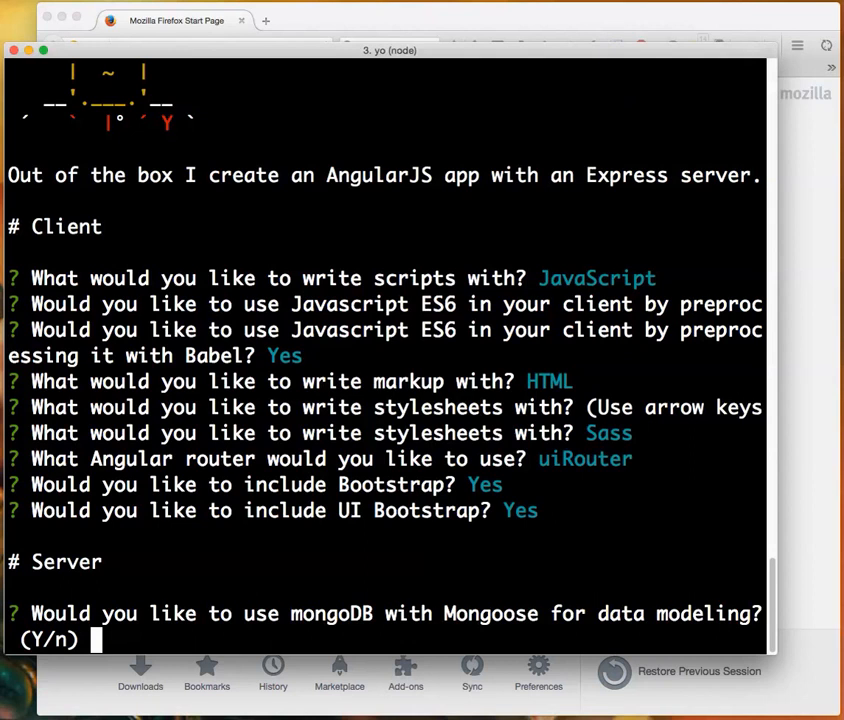
text(n)
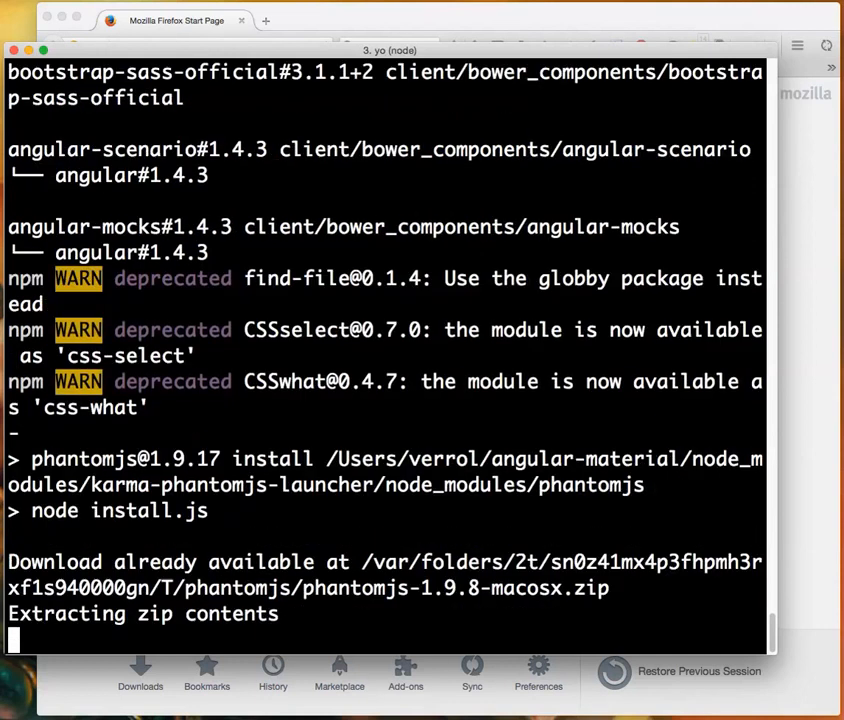
Scroll through the npm and bower install output while dependencies finish installing.
scroll(down, 3)
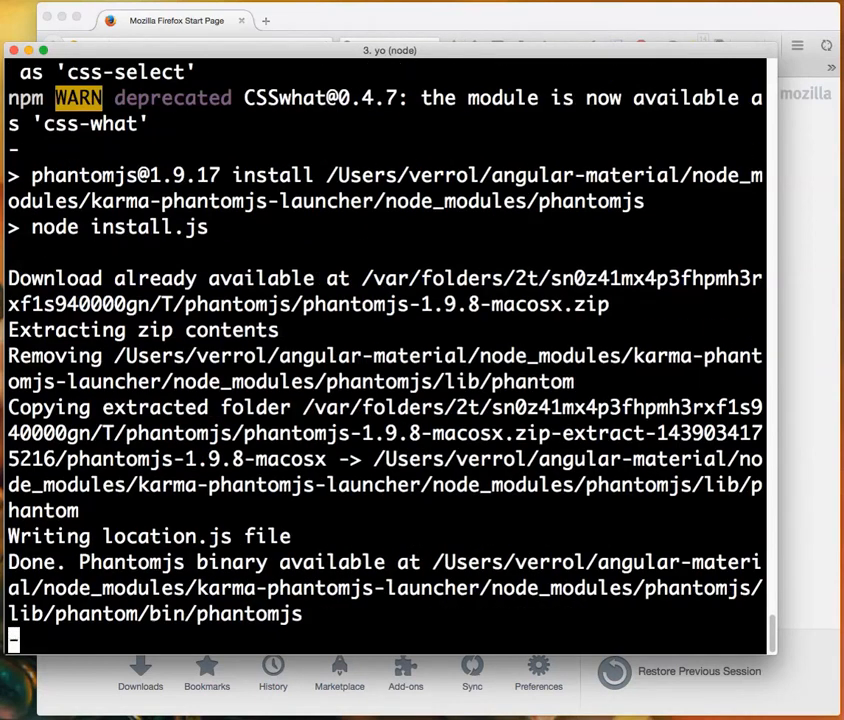
scroll(down, 3)
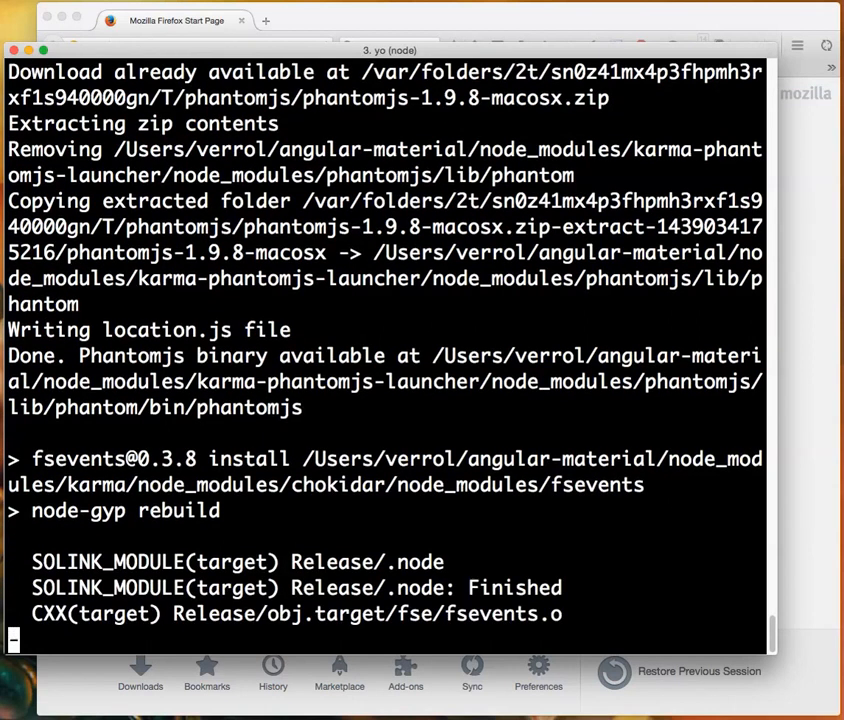
scroll(down, 3)
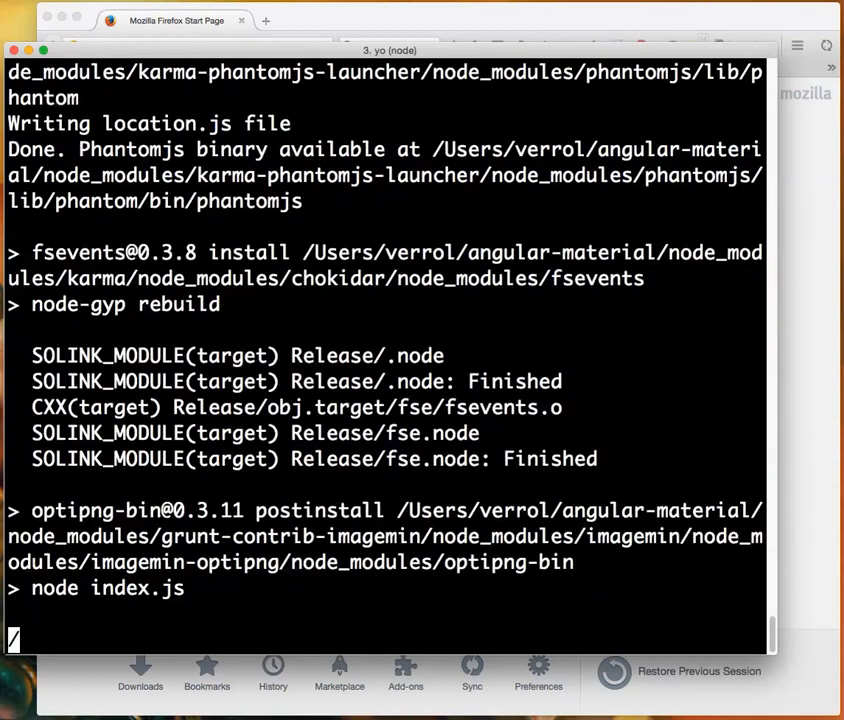
scroll(down, 3)
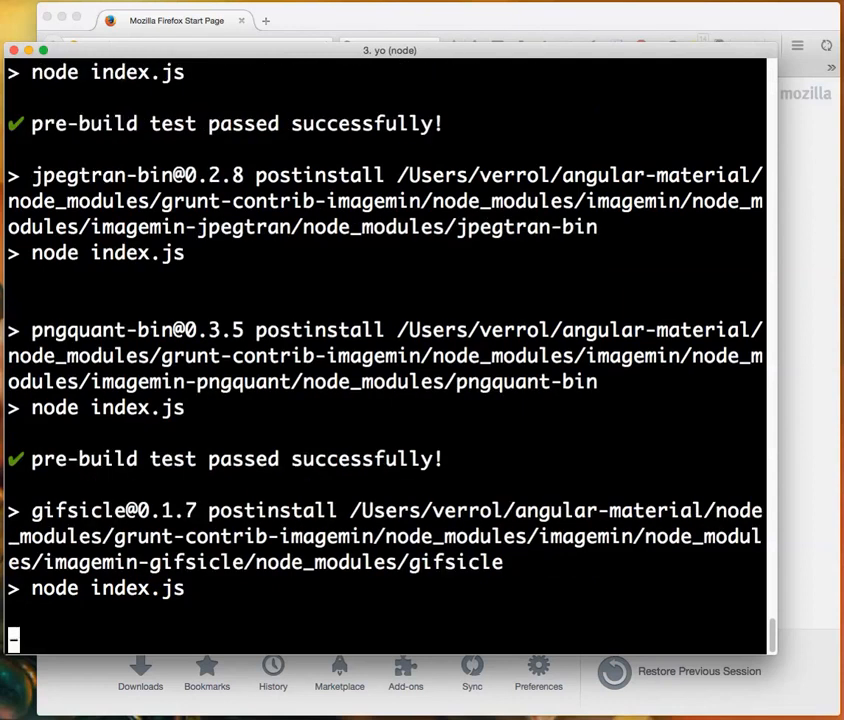
scroll(down, 3)
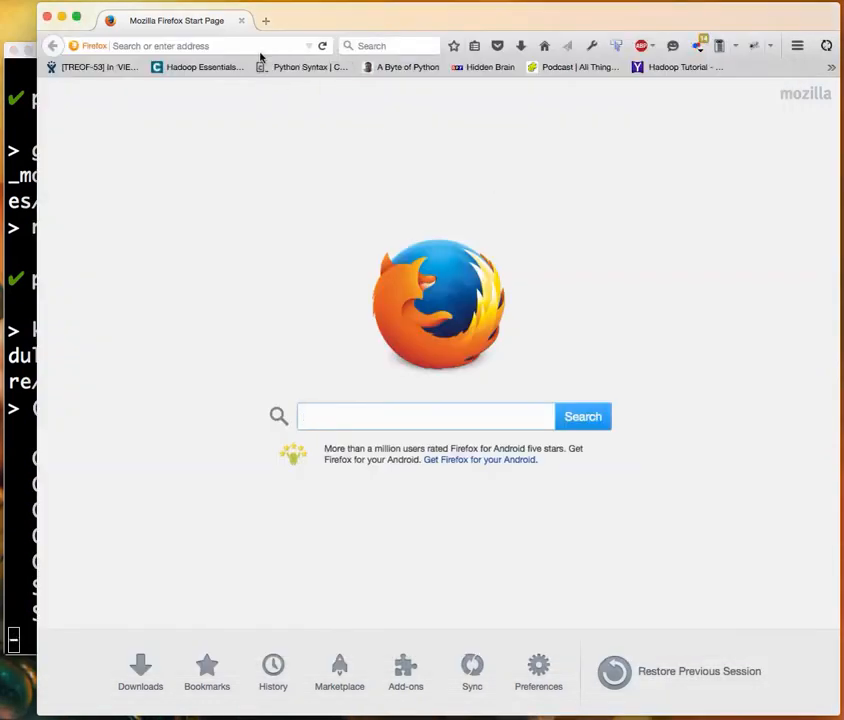
Search Google for "angular material" from the Firefox address bar.
text(amazon.com/)
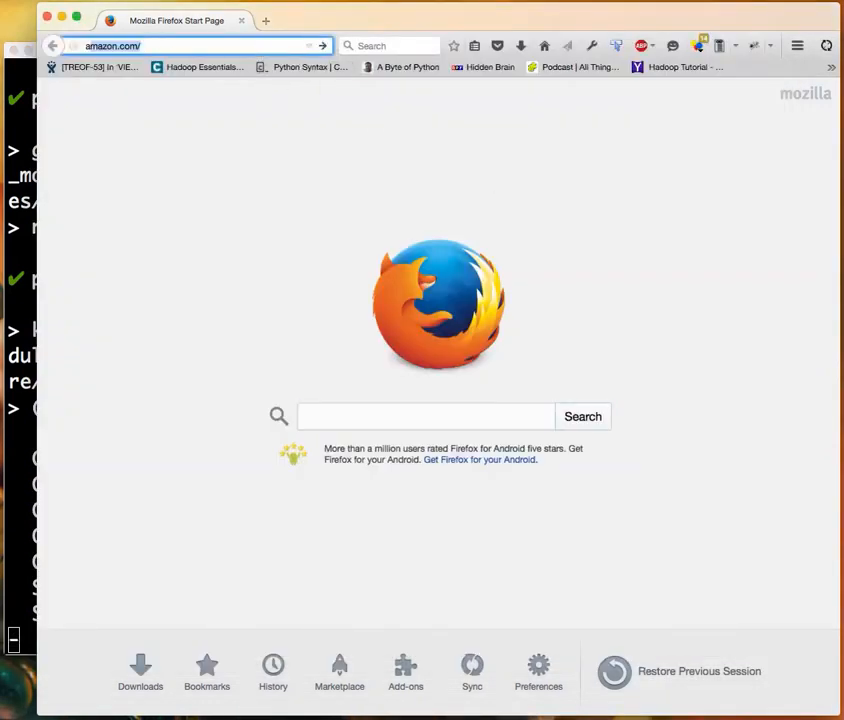
text(angular mate)
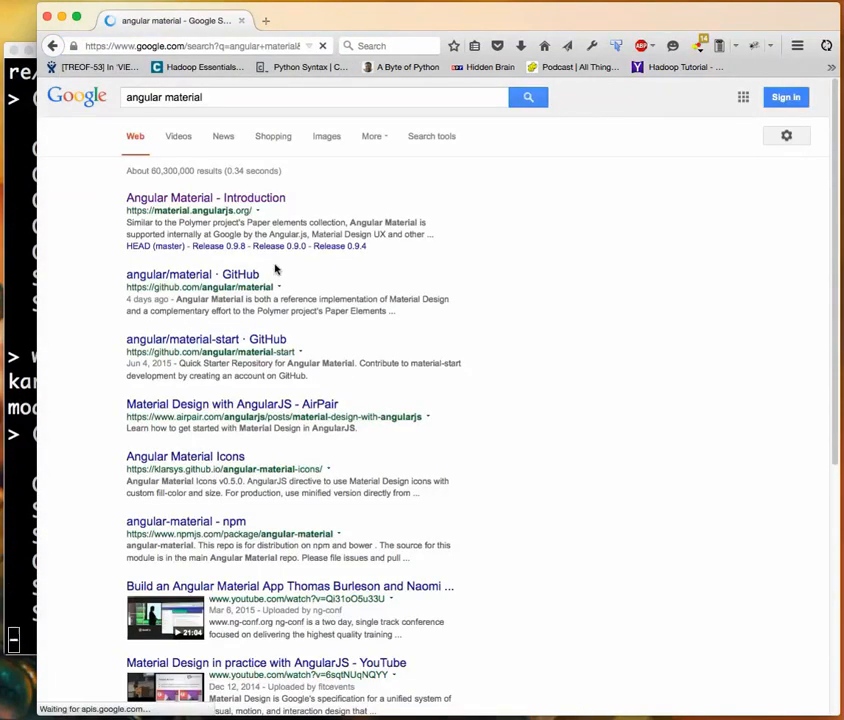
Follow the Angular Material Introduction result to Getting Started and its Using Bower link.
click(205, 197)
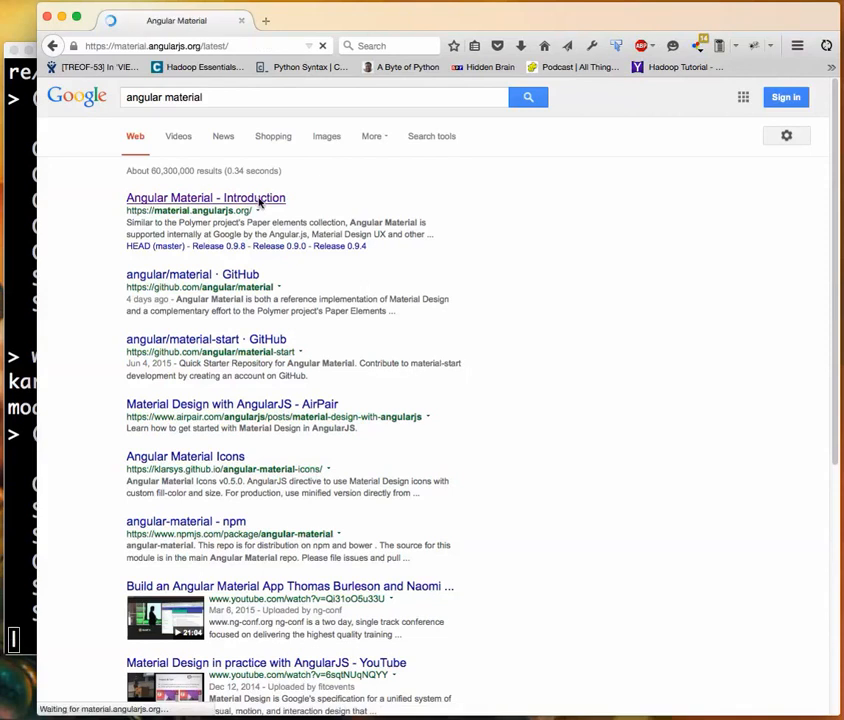
click(205, 197)
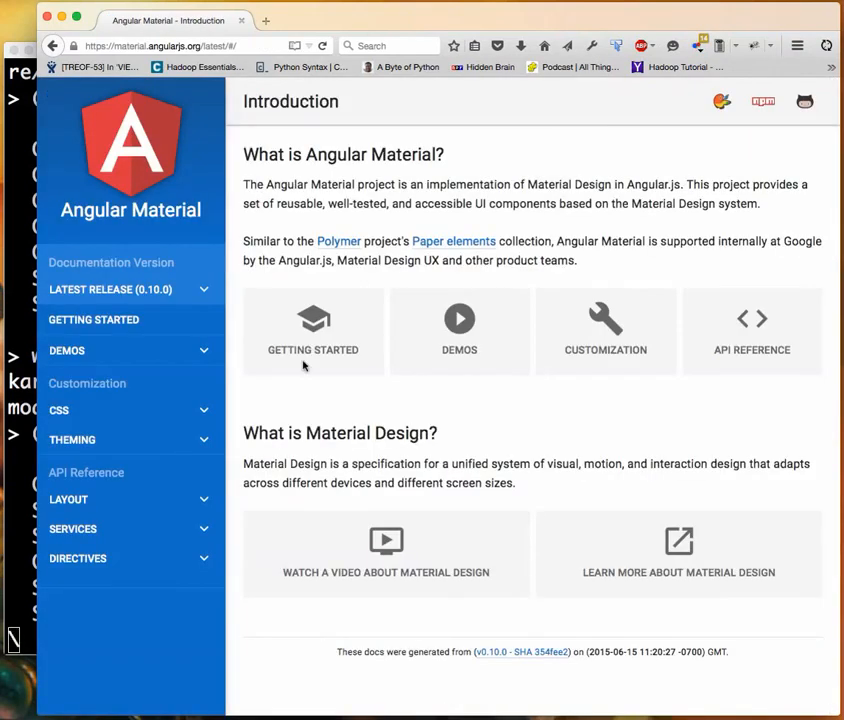
click(312, 330)
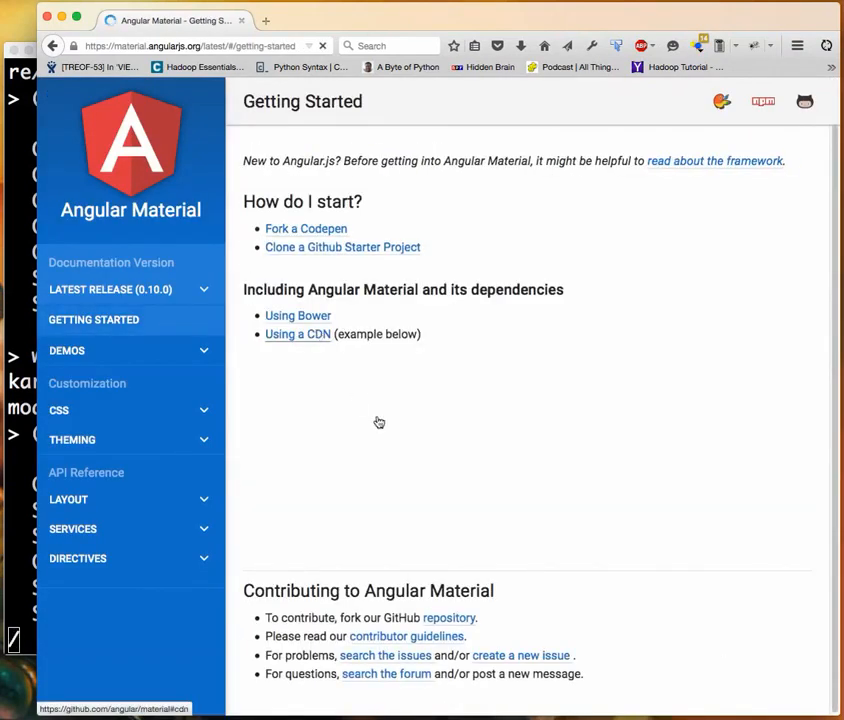
click(297, 334)
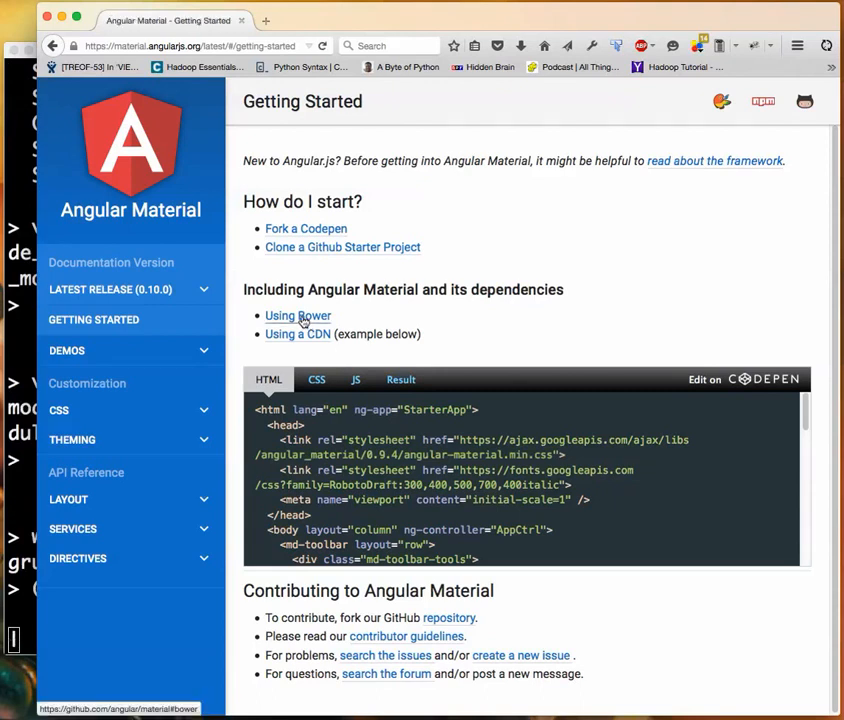
click(342, 247)
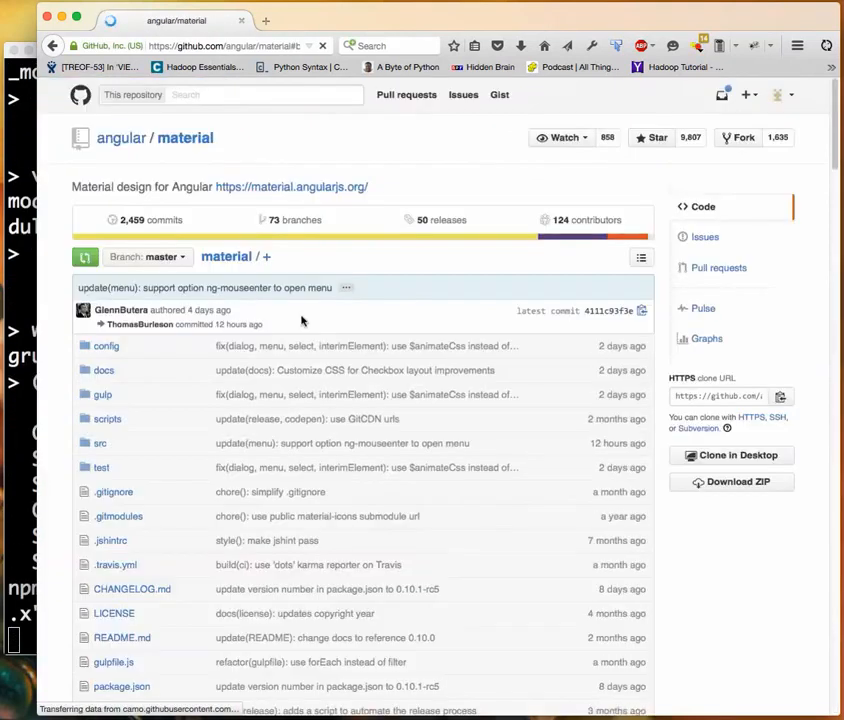
scroll(down, 3)
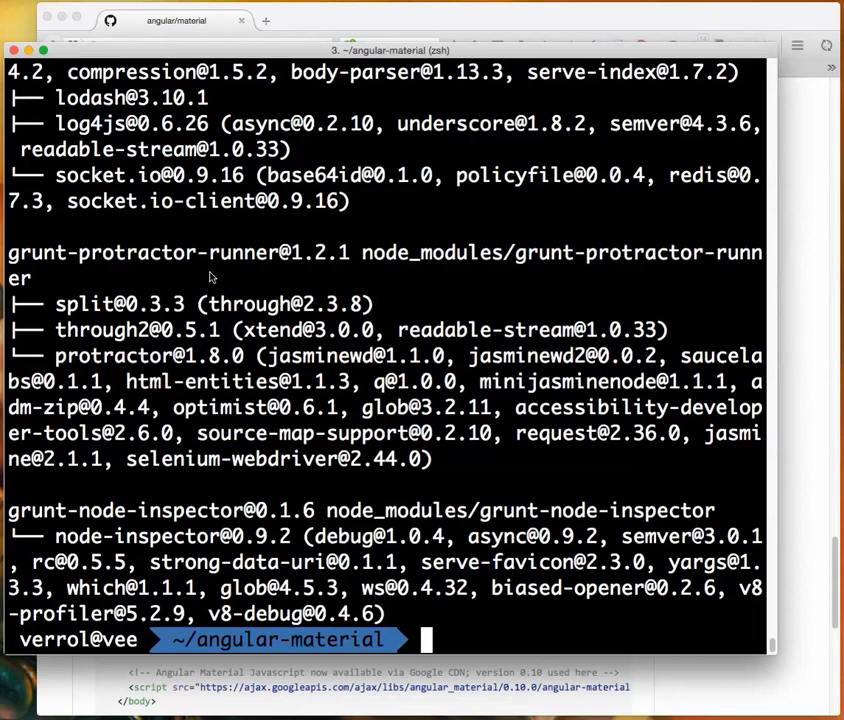
List hidden files, run git init, then git add . which fails with a CRLF error on .bowerrc.
text(ls -a)
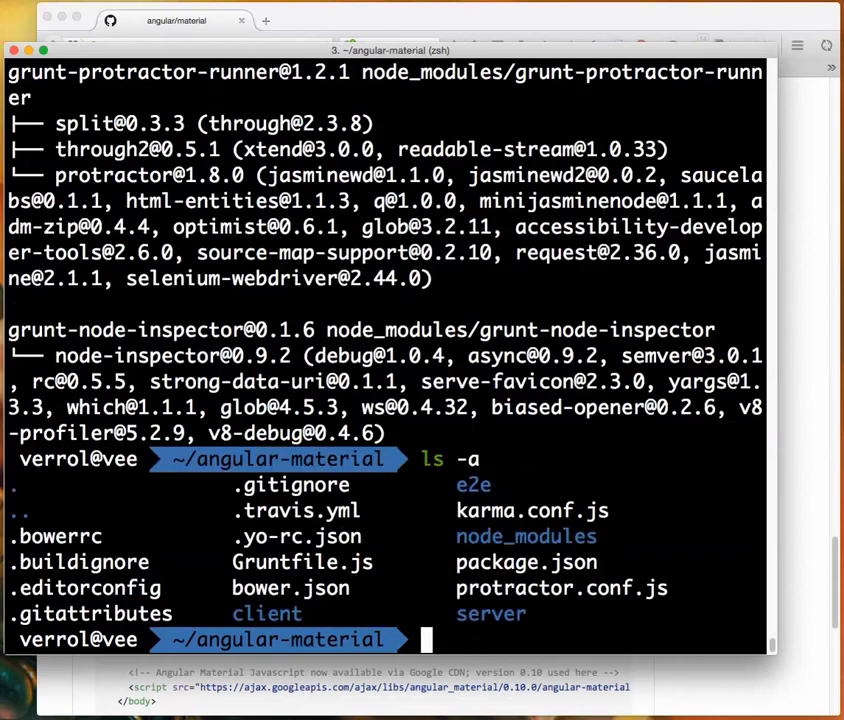
text(g)
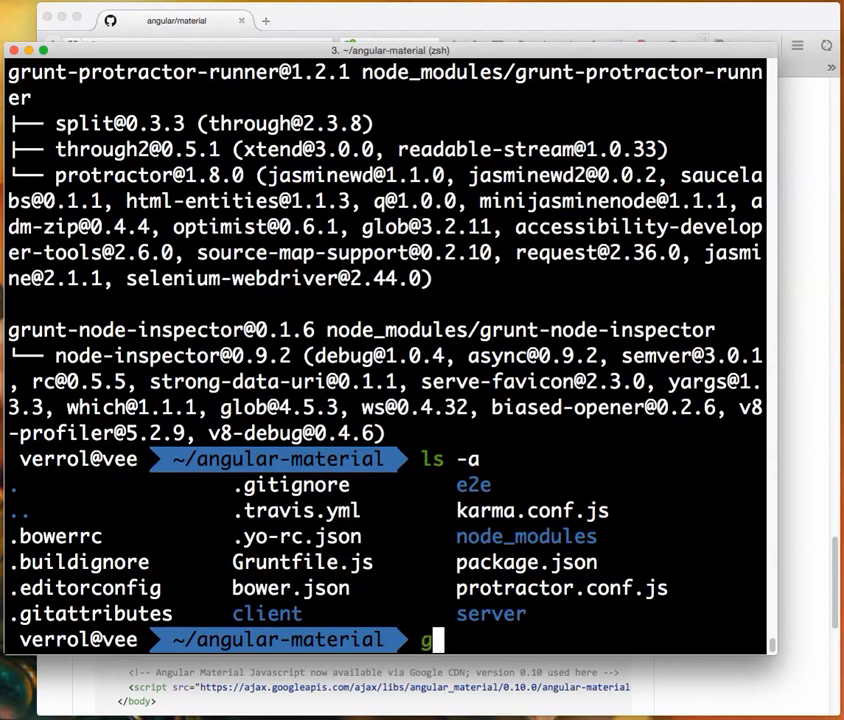
text(git initi)
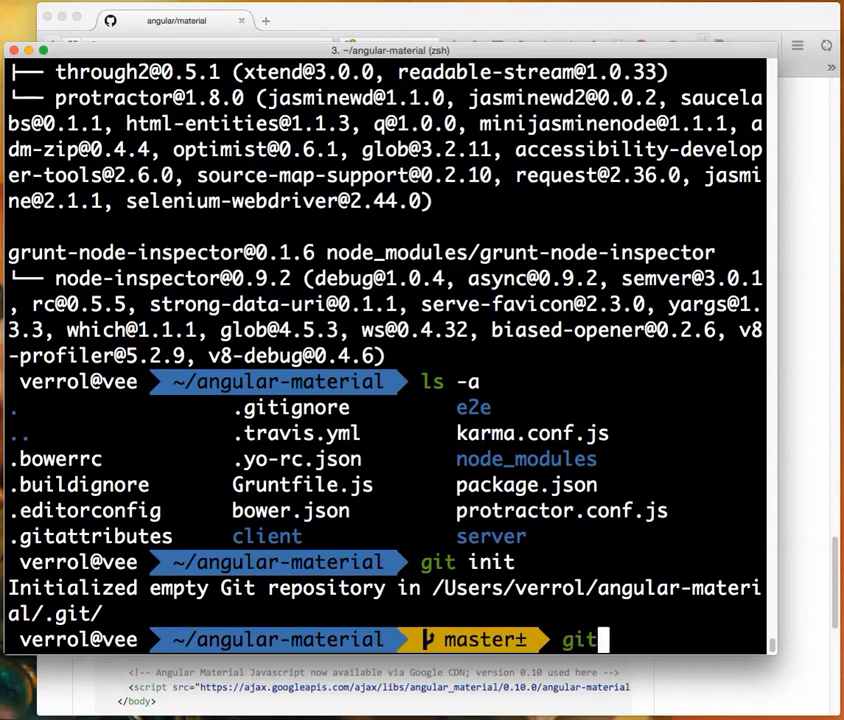
text(add .)
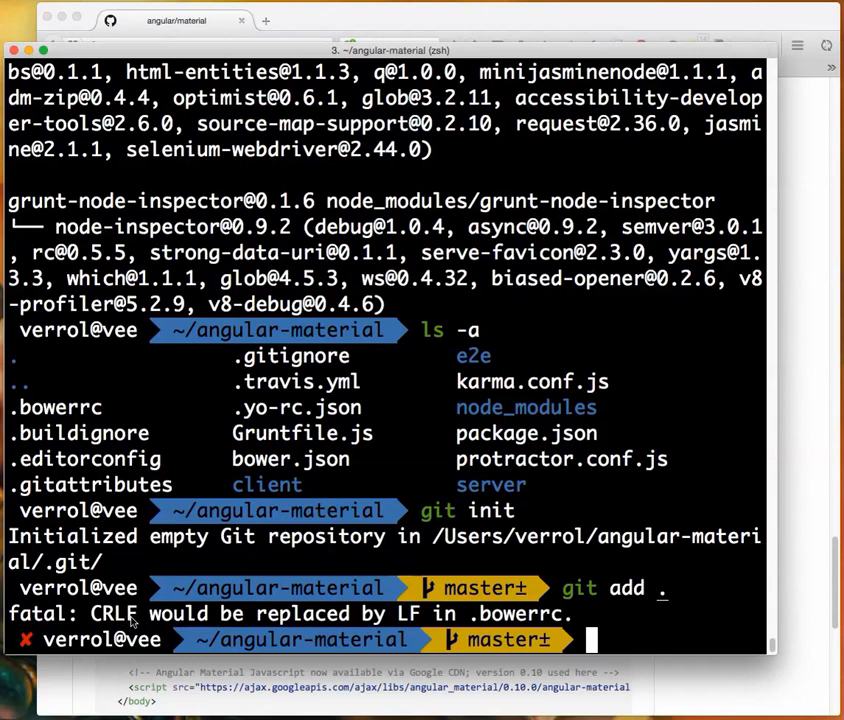
mouse_move(497, 620)
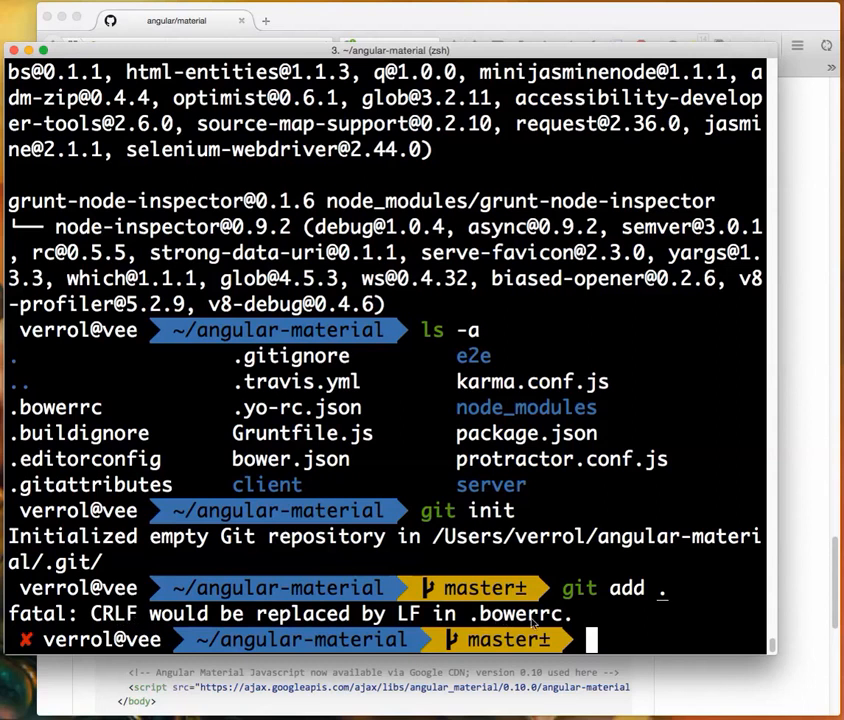
mouse_move(397, 627)
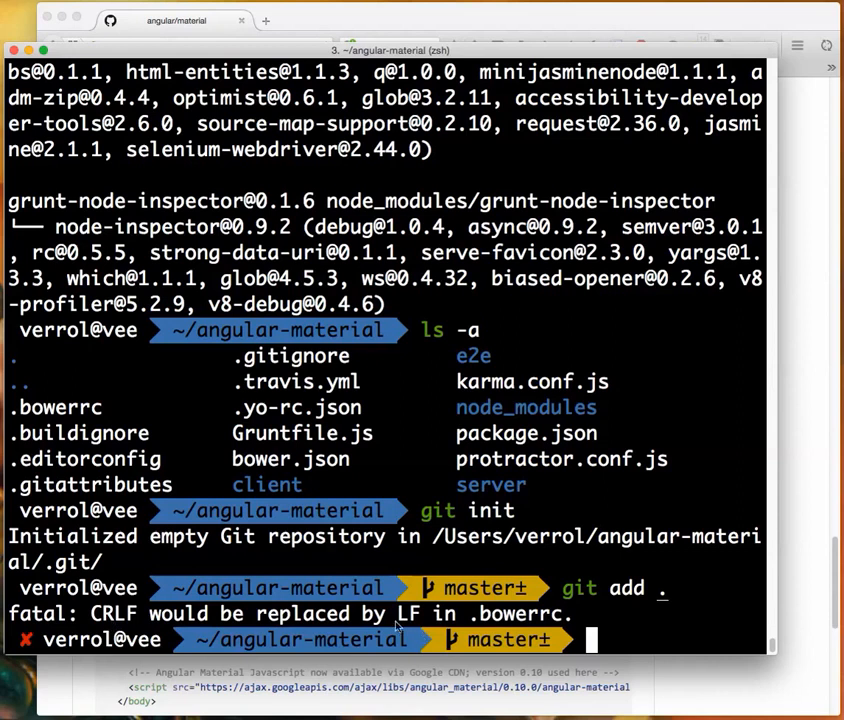
mouse_move(397, 627)
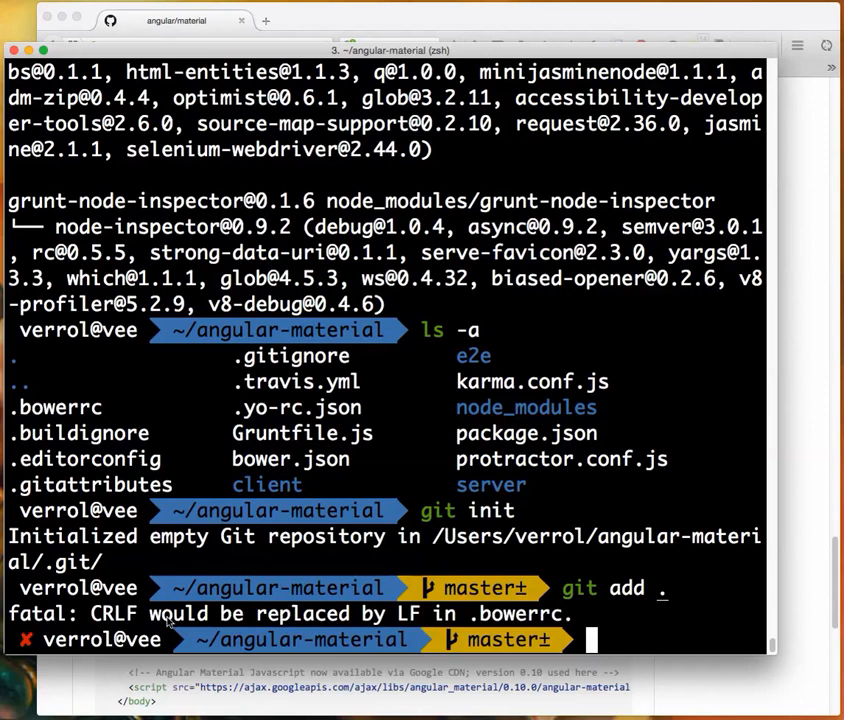
mouse_move(407, 625)
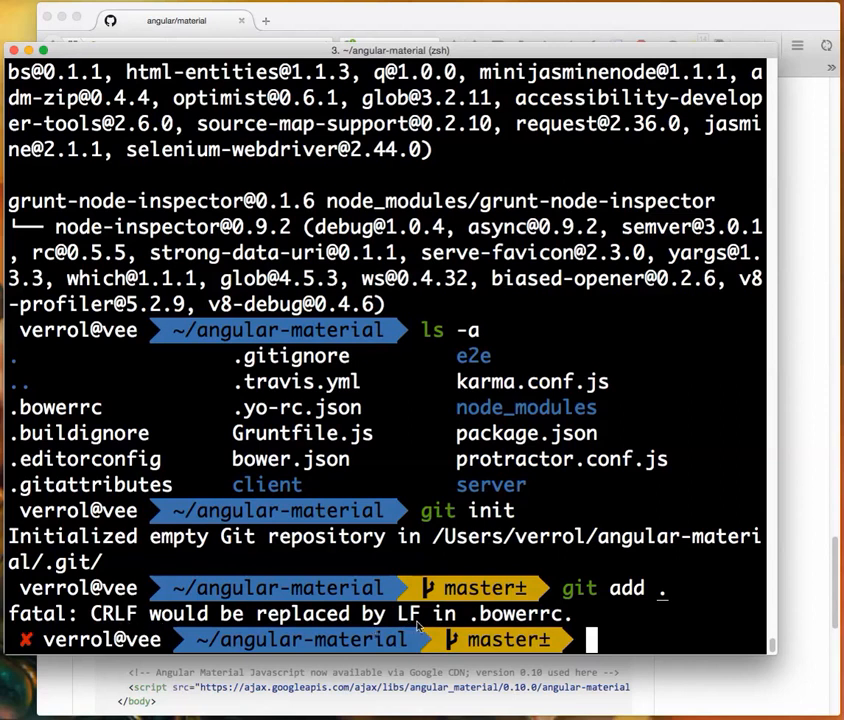
mouse_move(127, 623)
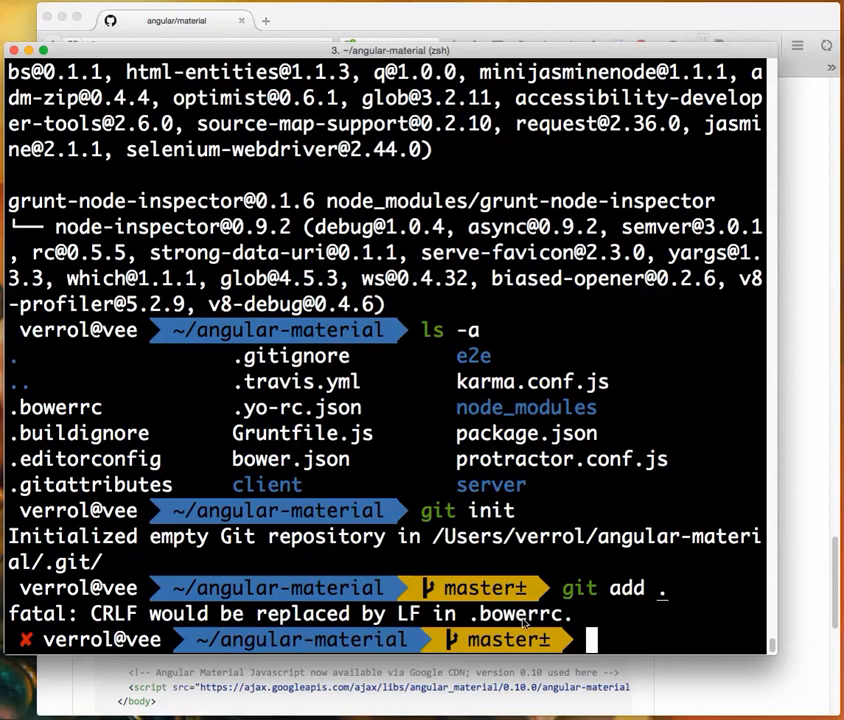
mouse_move(513, 625)
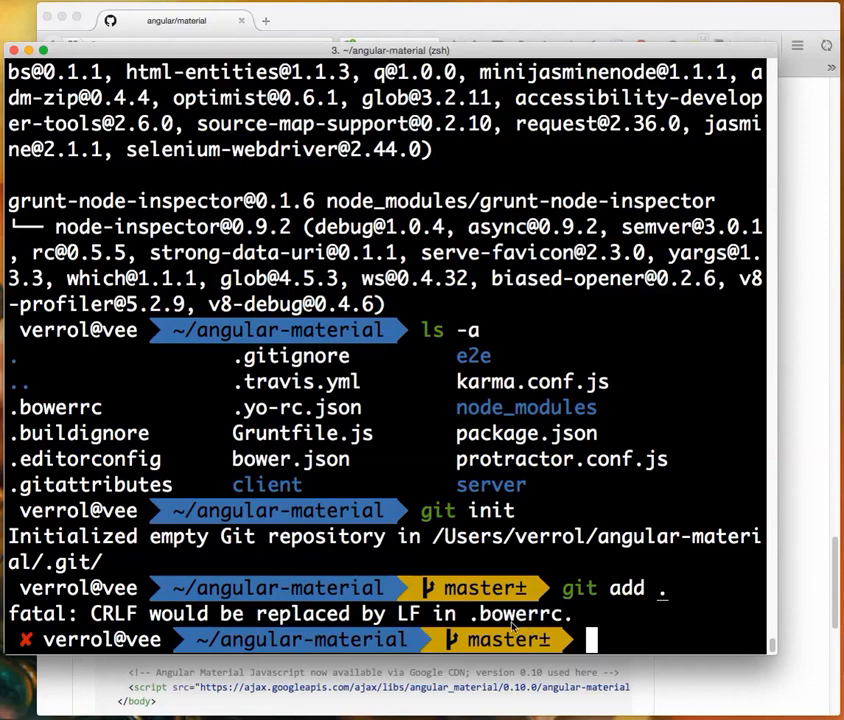
mouse_move(625, 654)
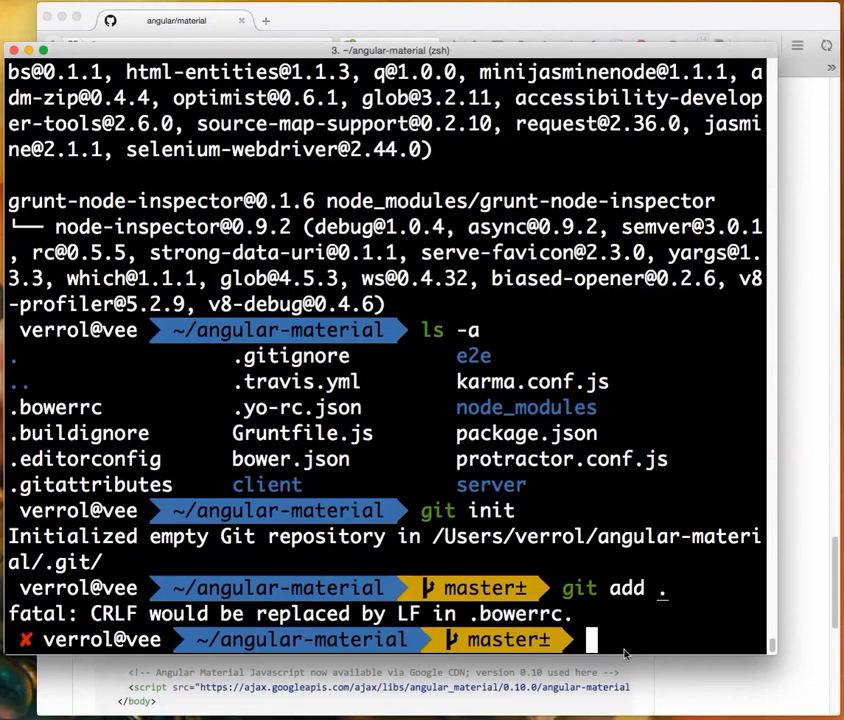
mouse_move(479, 484)
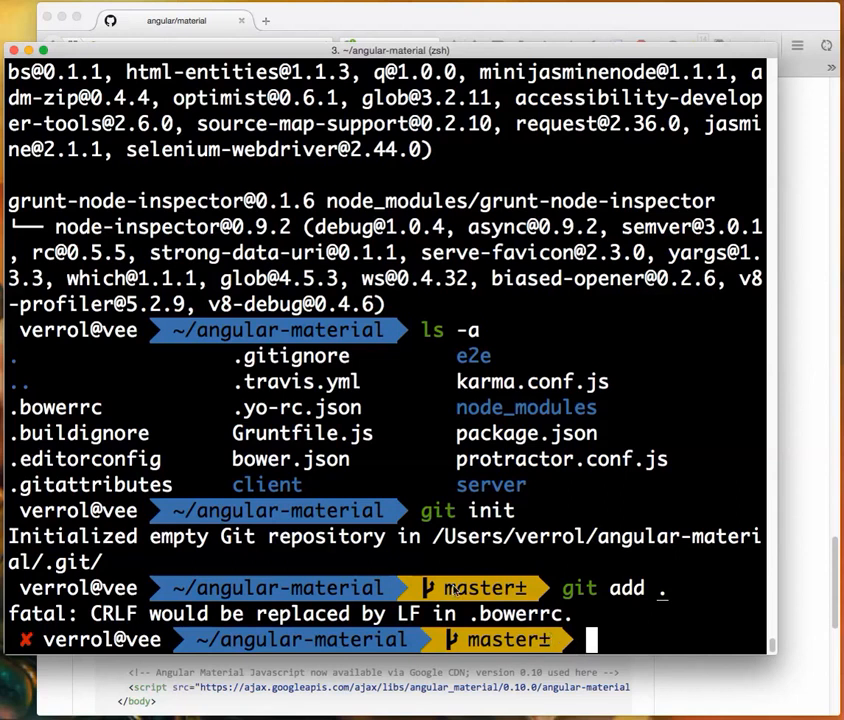
text(vim .g)
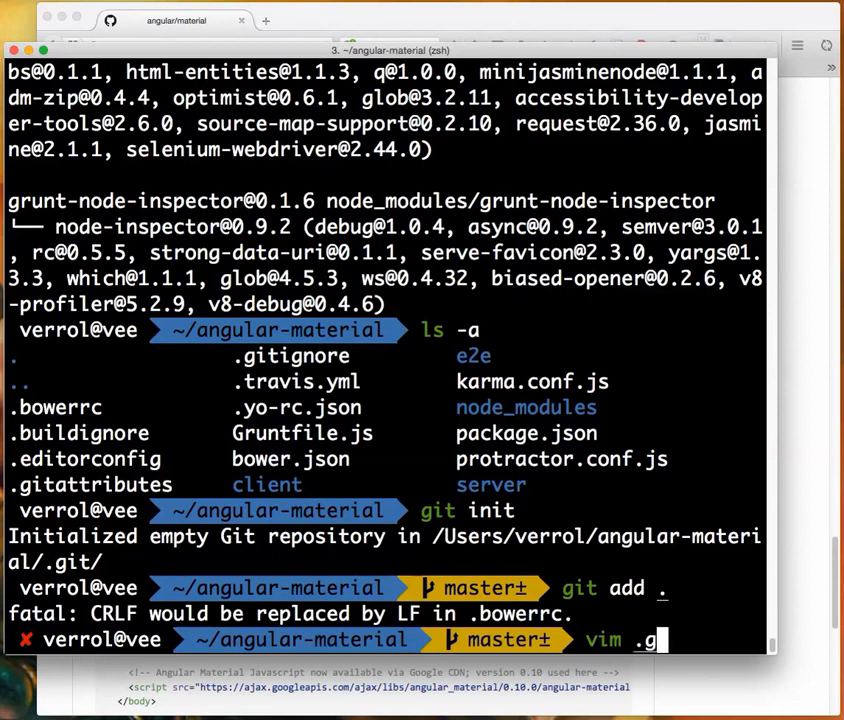
Edit .git/config in Vim adding 'safecrlf = false' under [core].
key(Return)
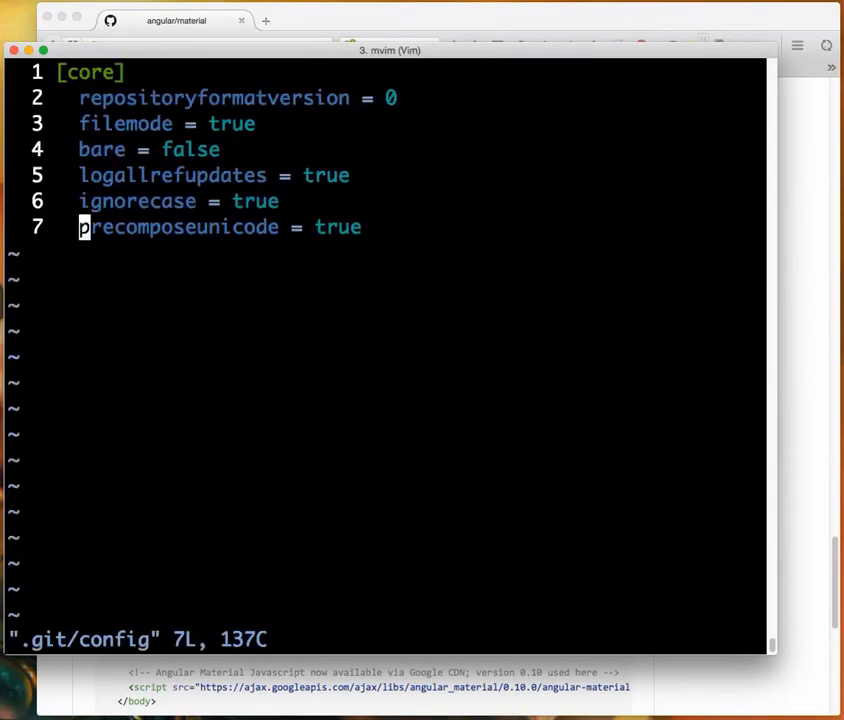
text(safe)
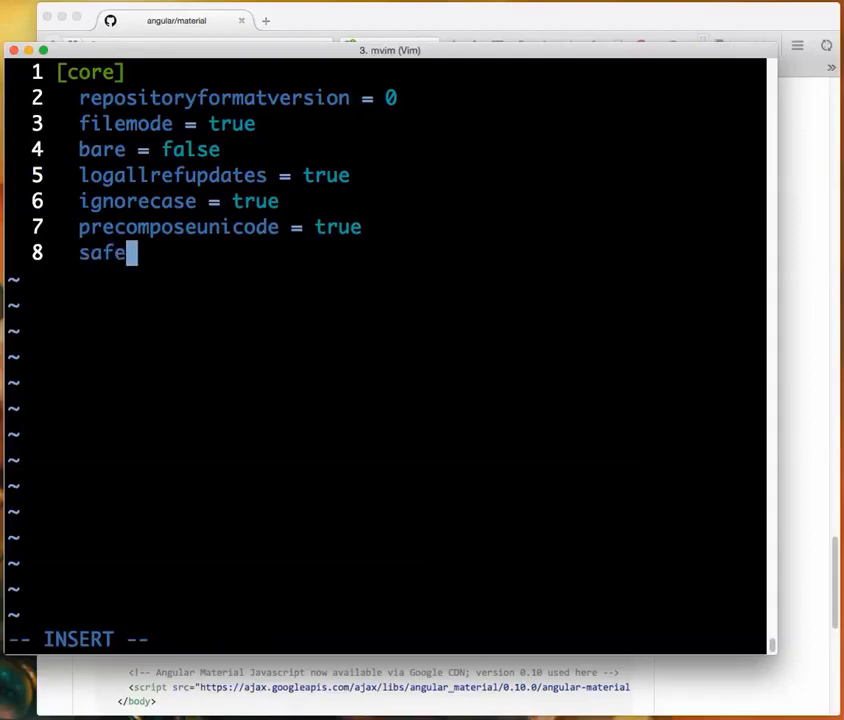
text(crlf)
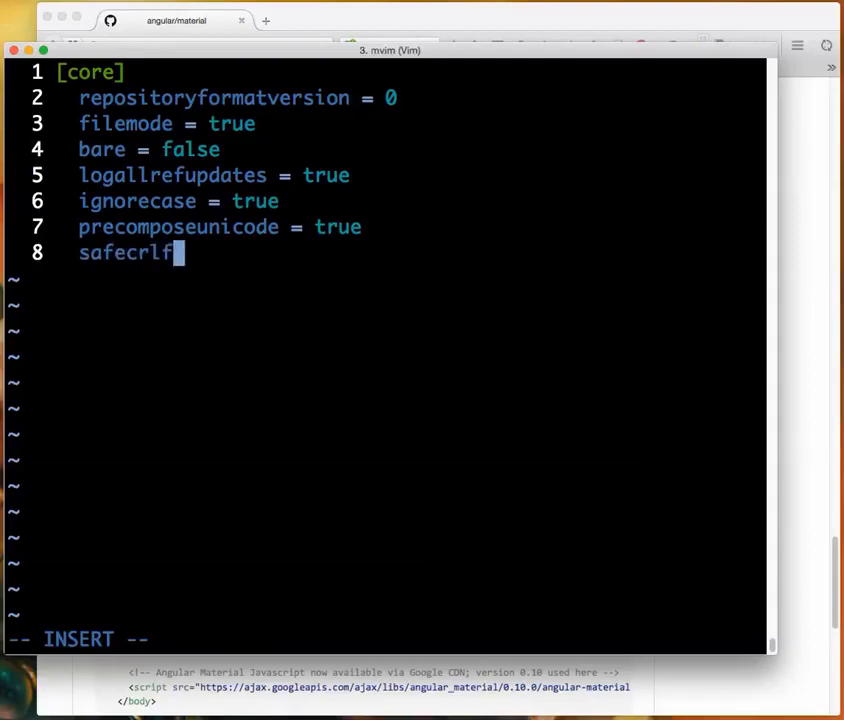
text(= false)
text(gi)
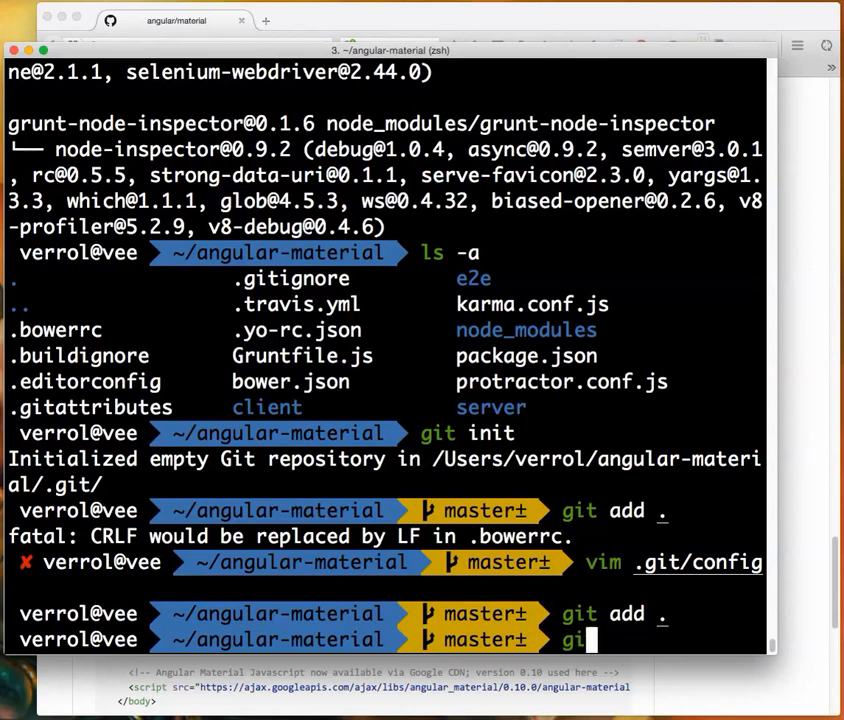
Commit all files as 'initial checkin' and start the dev server with grunt.
text(com)
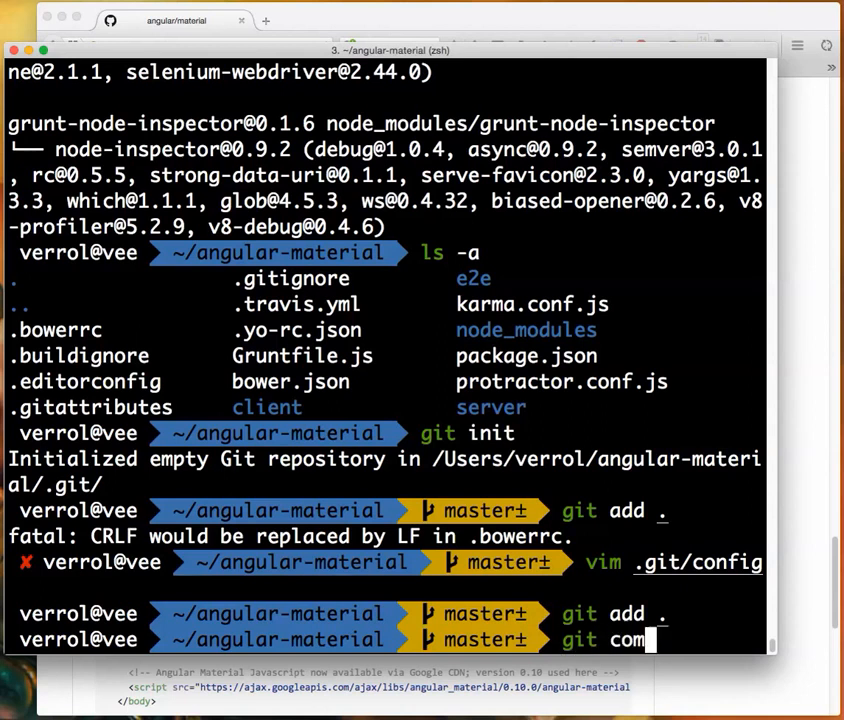
text(mit -m 'initial ch)
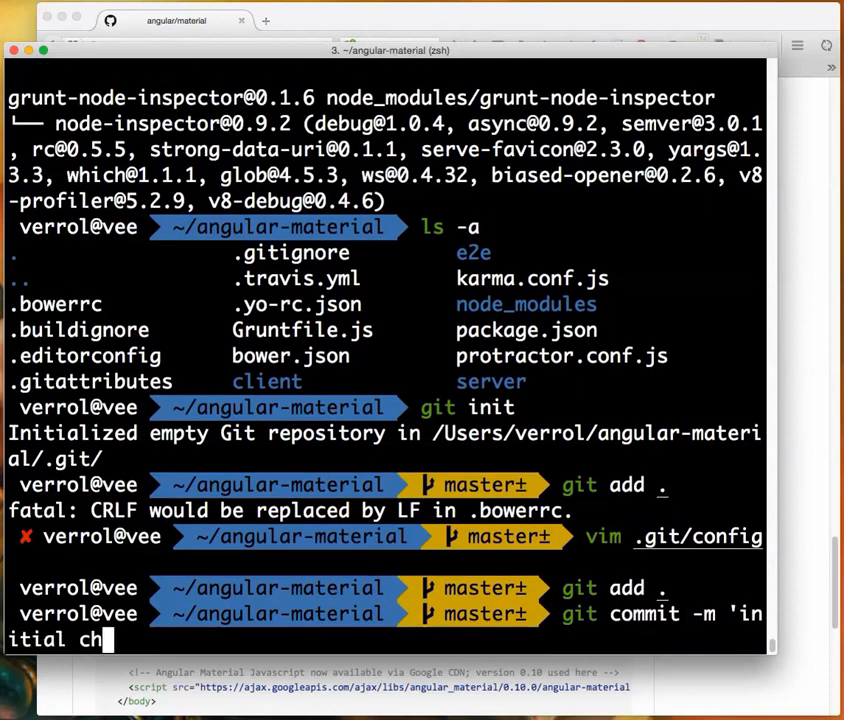
text(eckin)
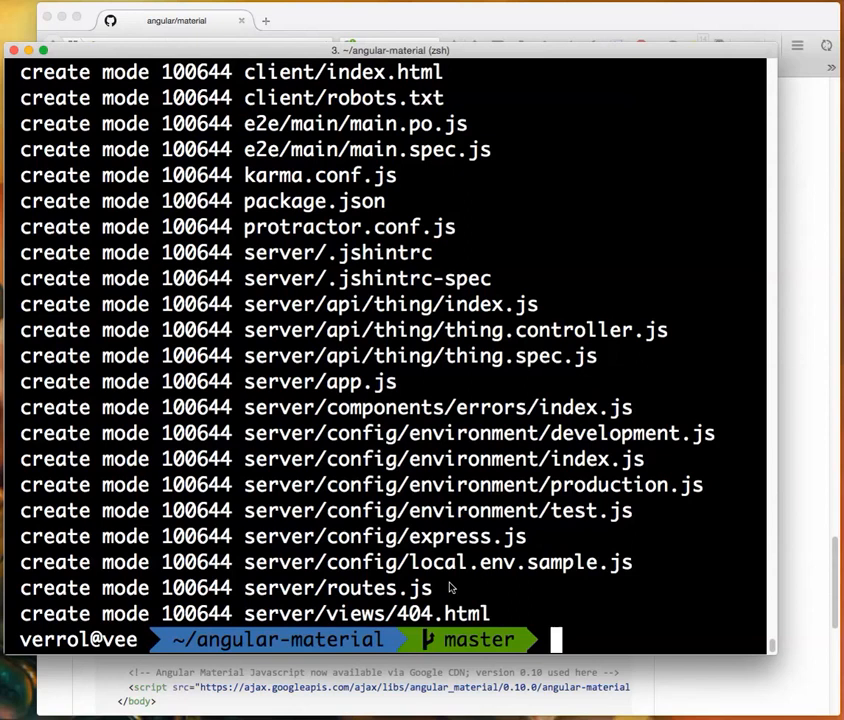
text(grunt)
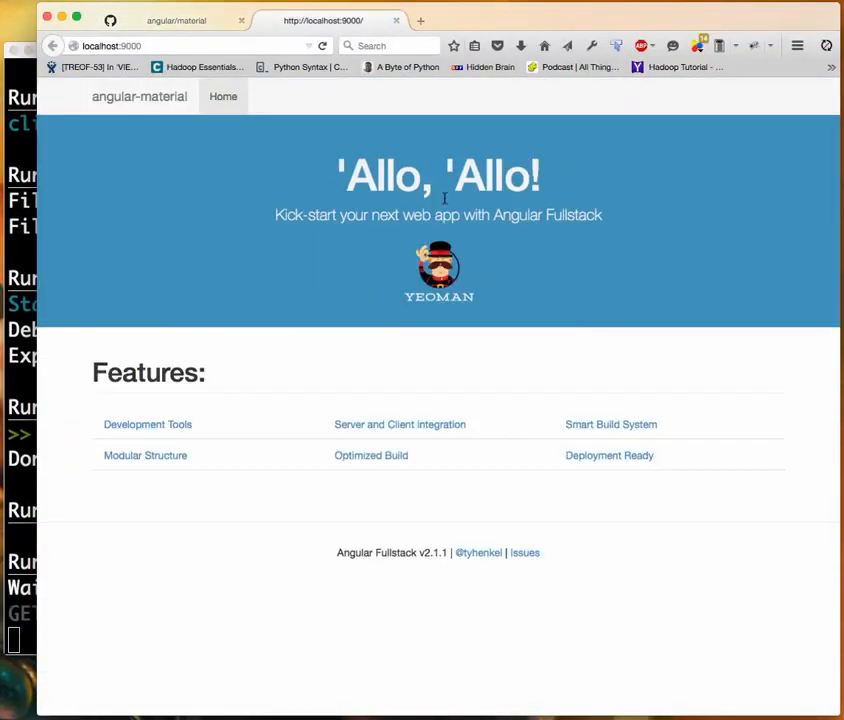
mouse_move(434, 377)
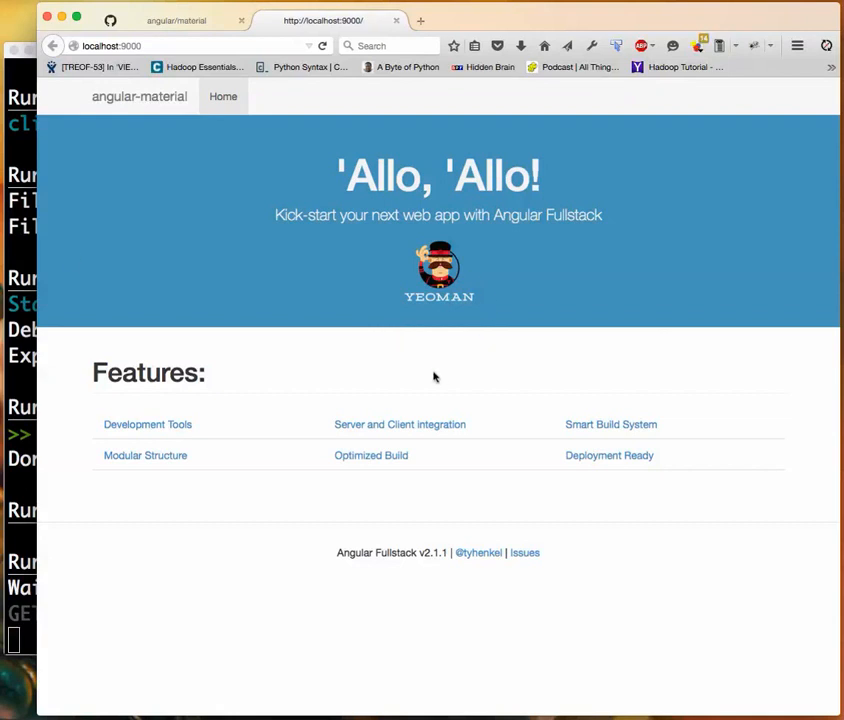
mouse_move(44, 258)
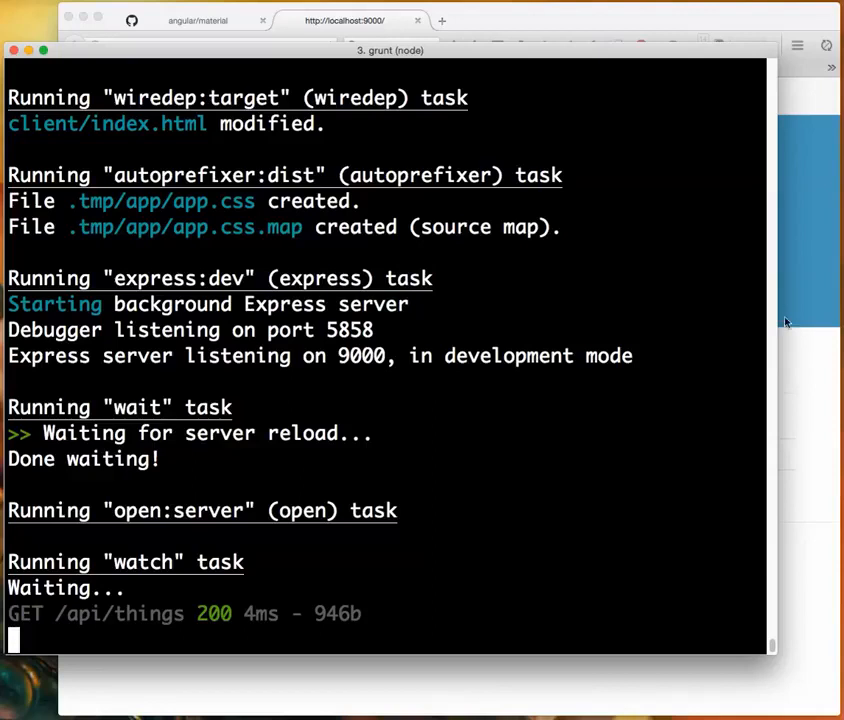
mouse_move(505, 365)
text(bower install angular-material)
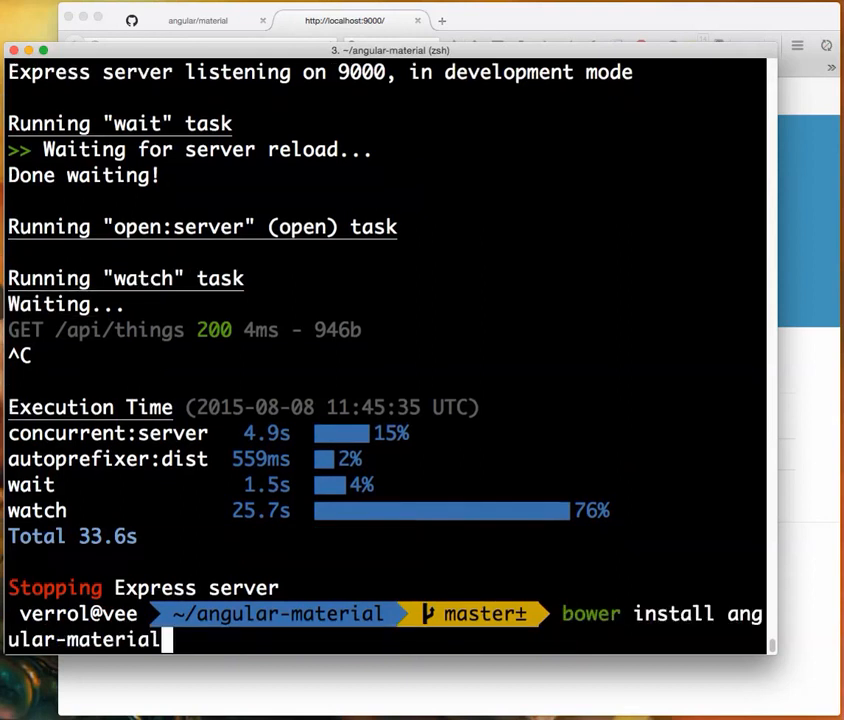
Run bower install angular-material --save, pulling in 0.10.0 with angular-aria and angular-animate.
text(--save)
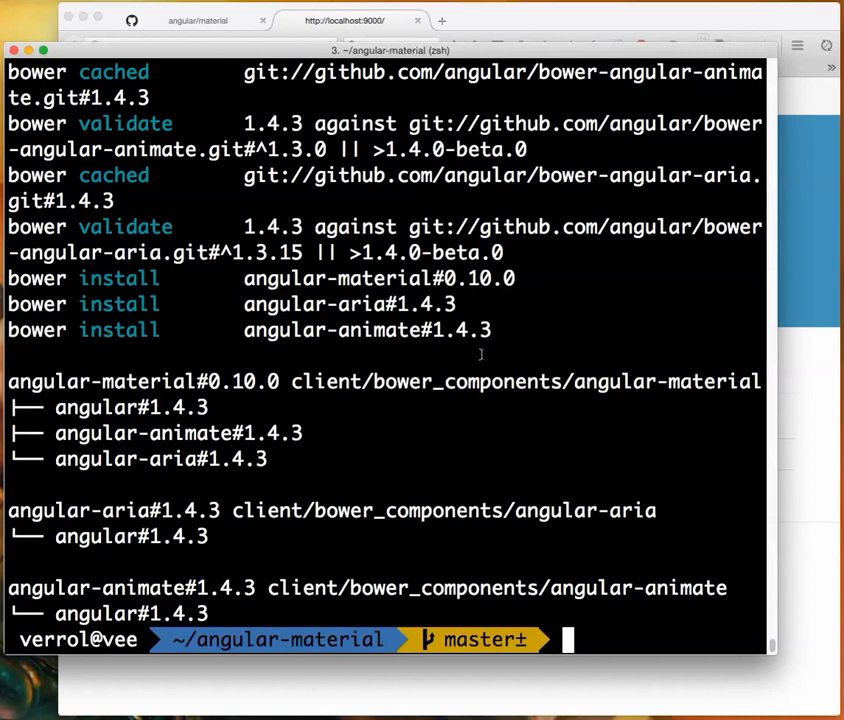
mouse_move(484, 353)
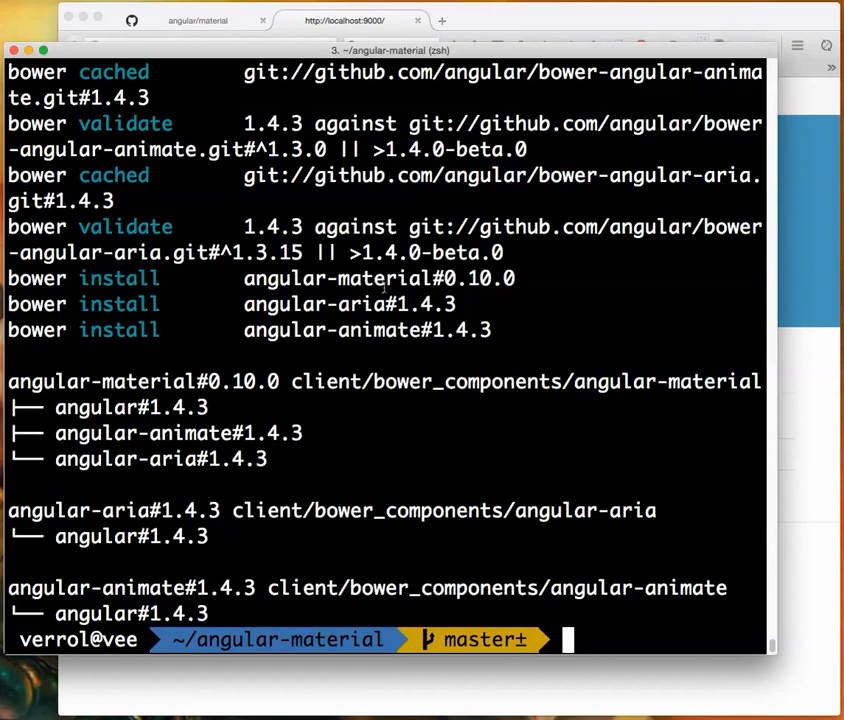
scroll(down, 3)
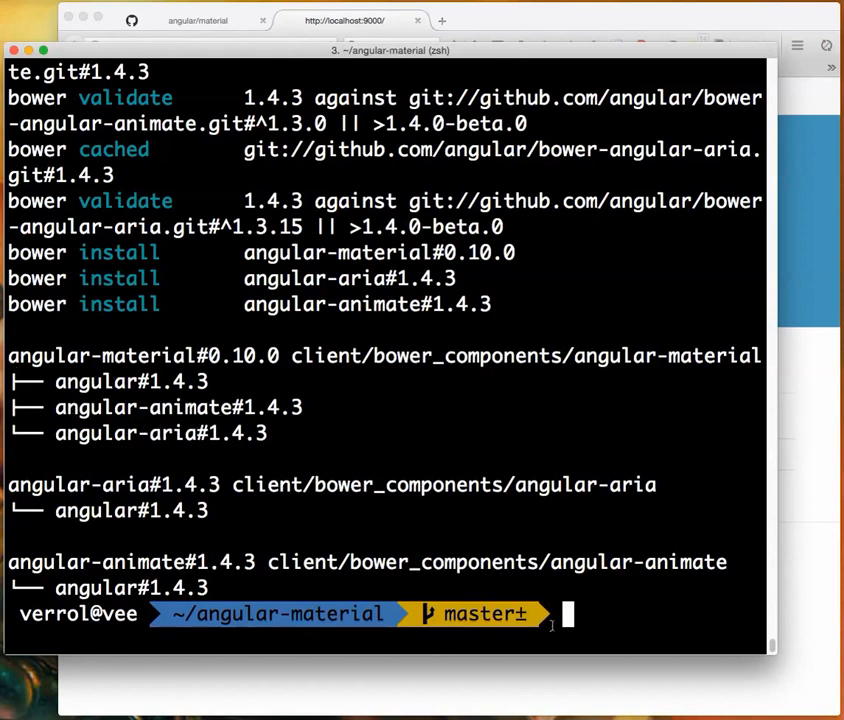
Check git status and the bower.json diff showing angular-material added.
text(g)
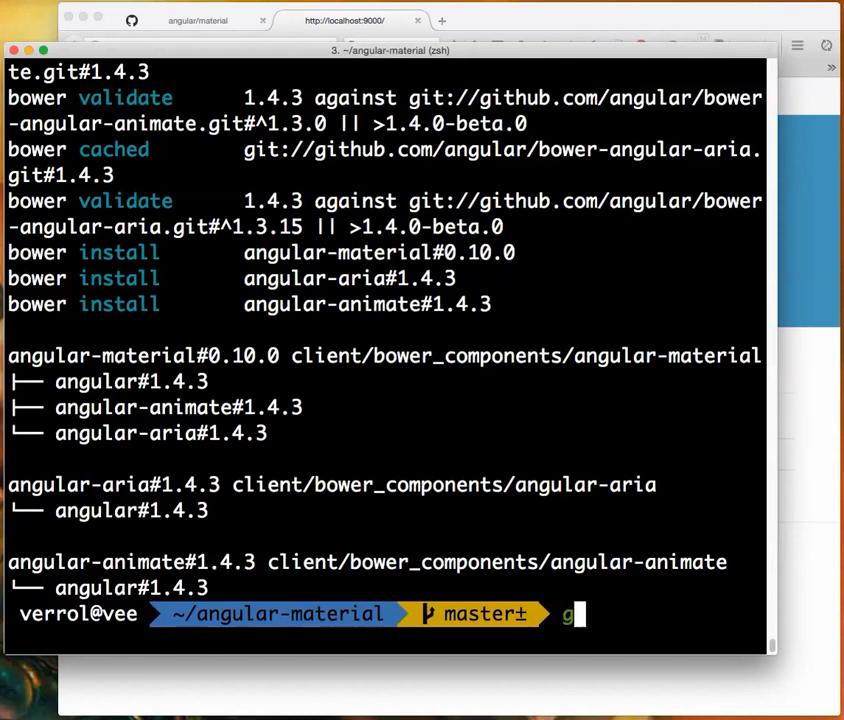
text(it status)
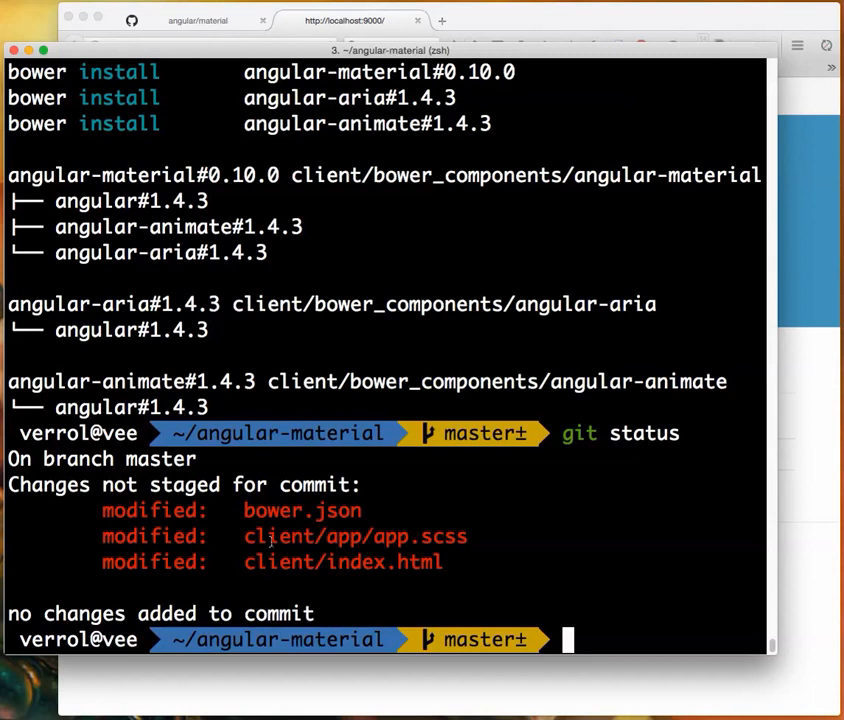
text(g)
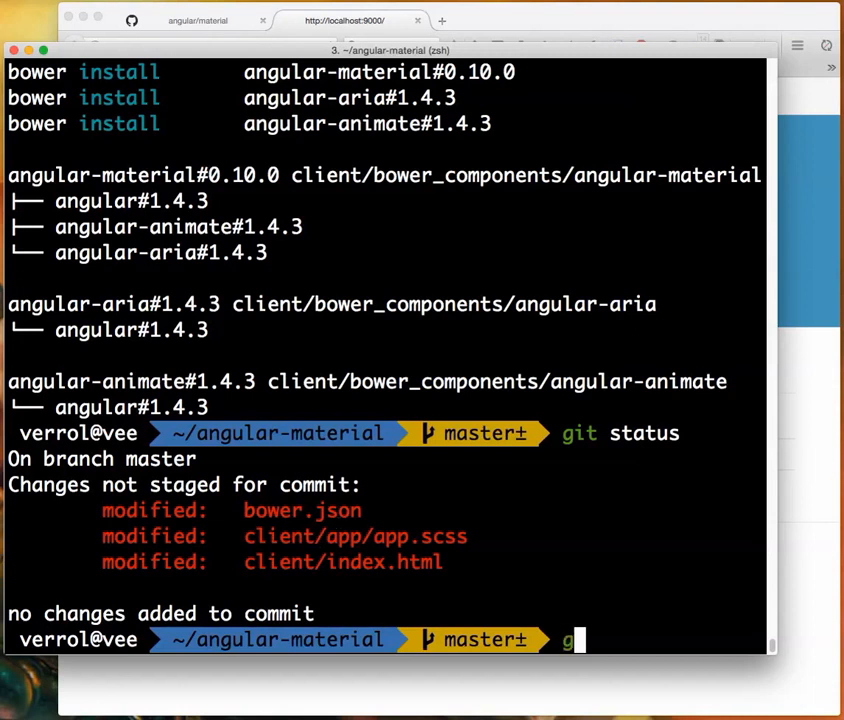
text(it diff bower.json)
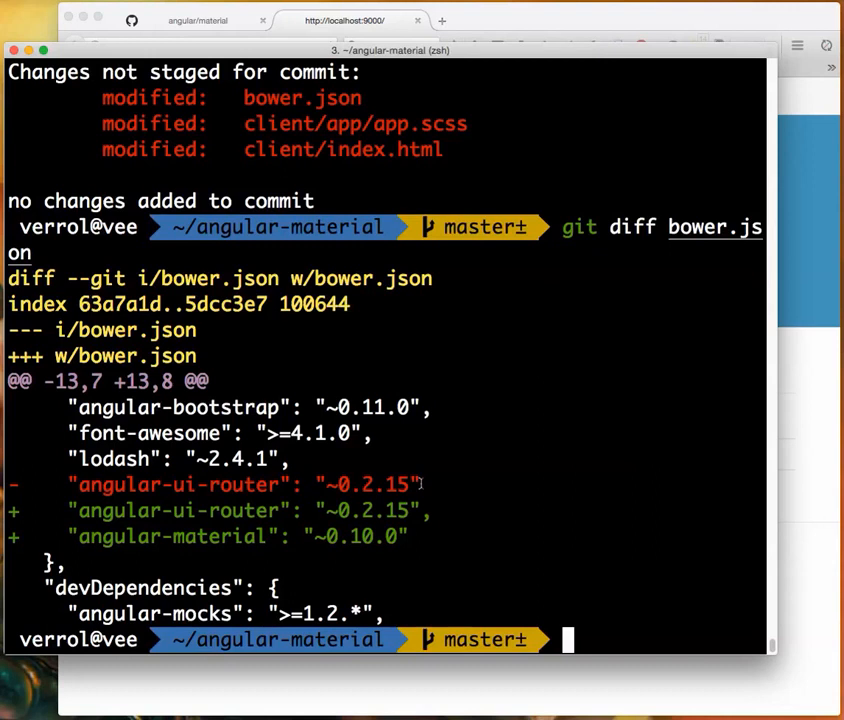
mouse_move(137, 547)
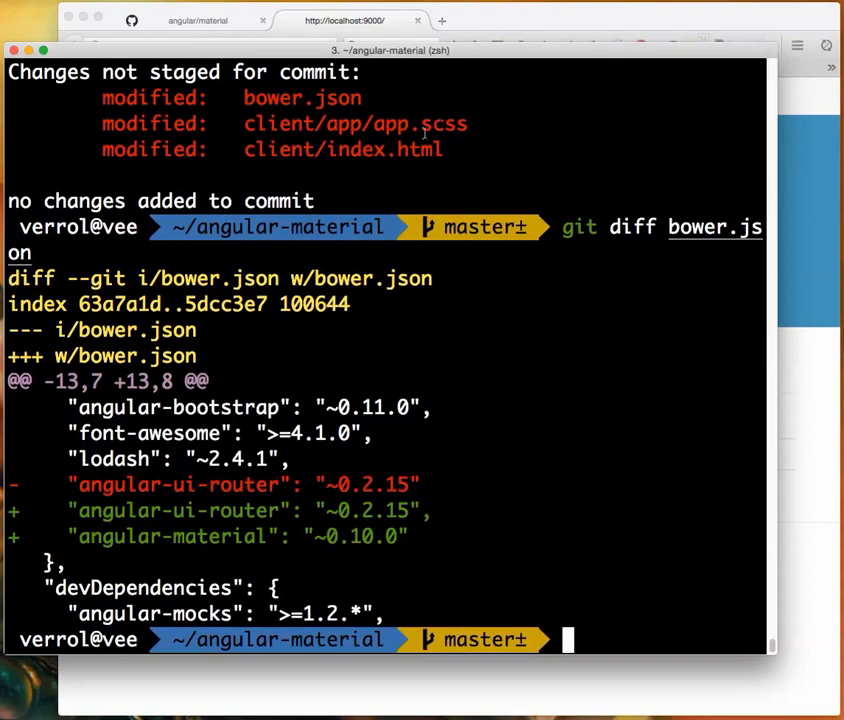
Page through git diff client/index.html showing the new bower script tags.
text(g)
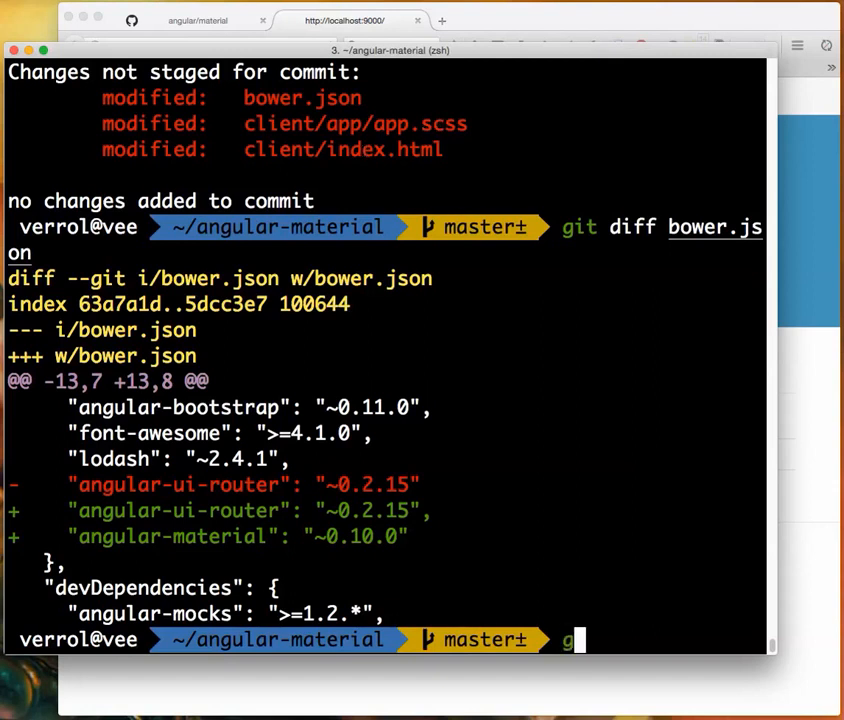
text(it)
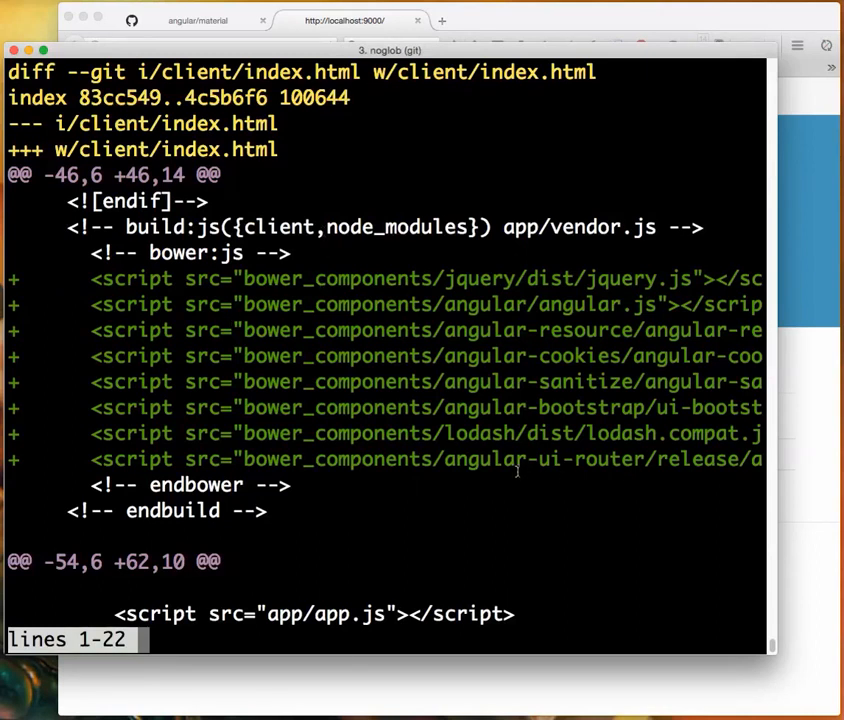
scroll(down, 3)
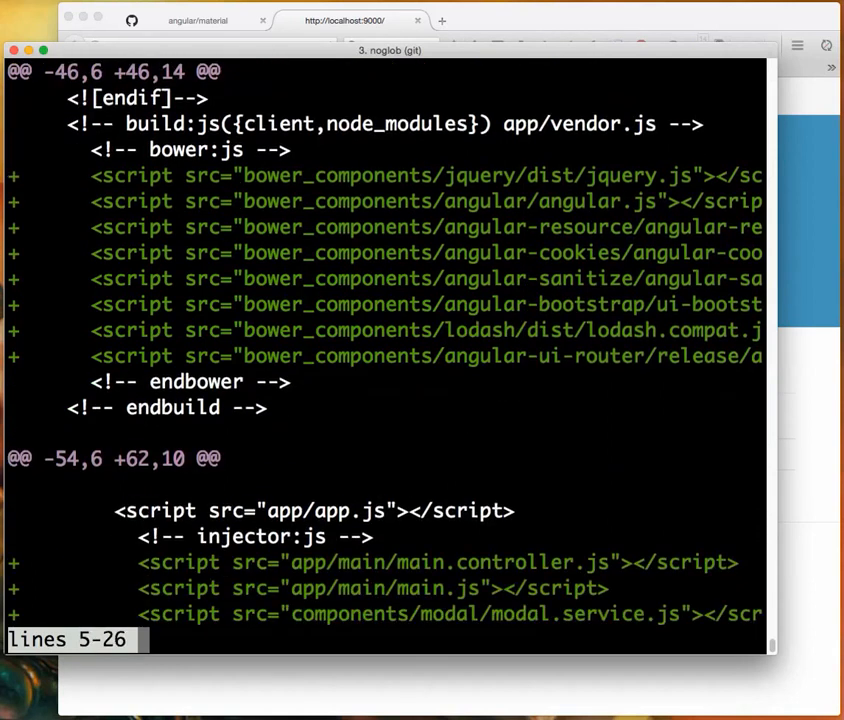
scroll(down, 3)
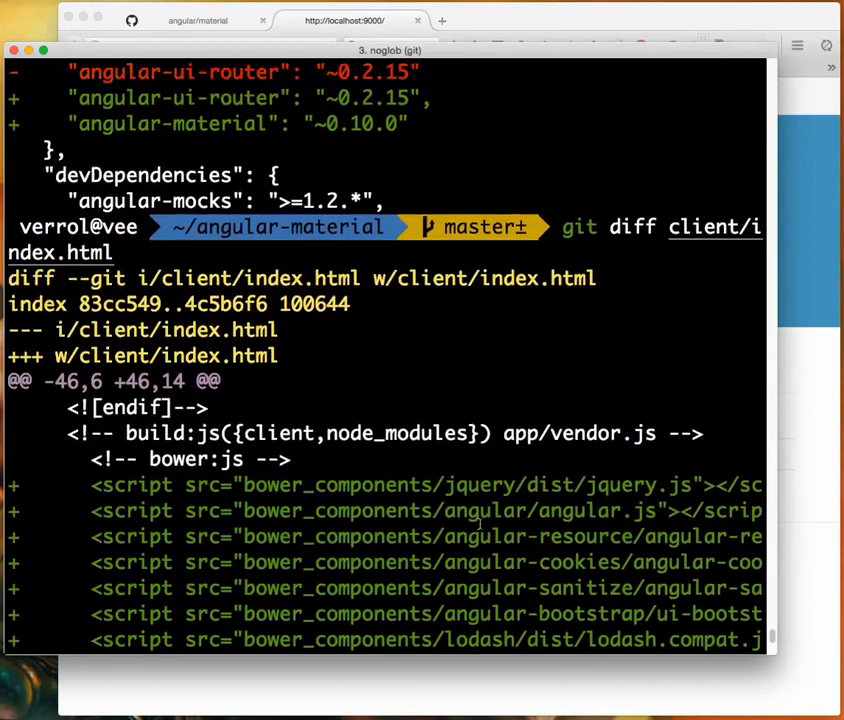
scroll(down, 3)
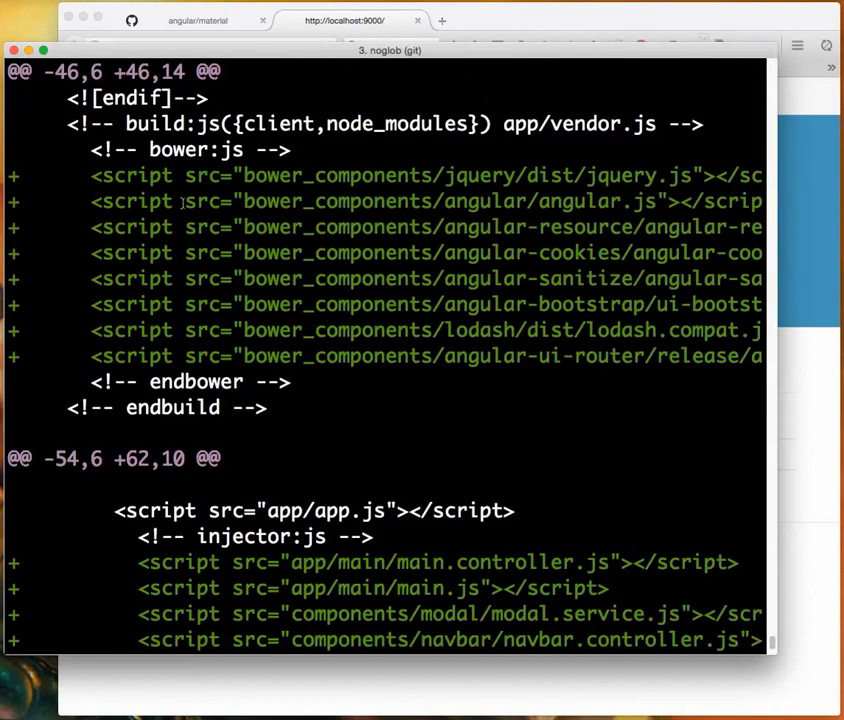
mouse_move(326, 350)
text(bower install angular-material --save)
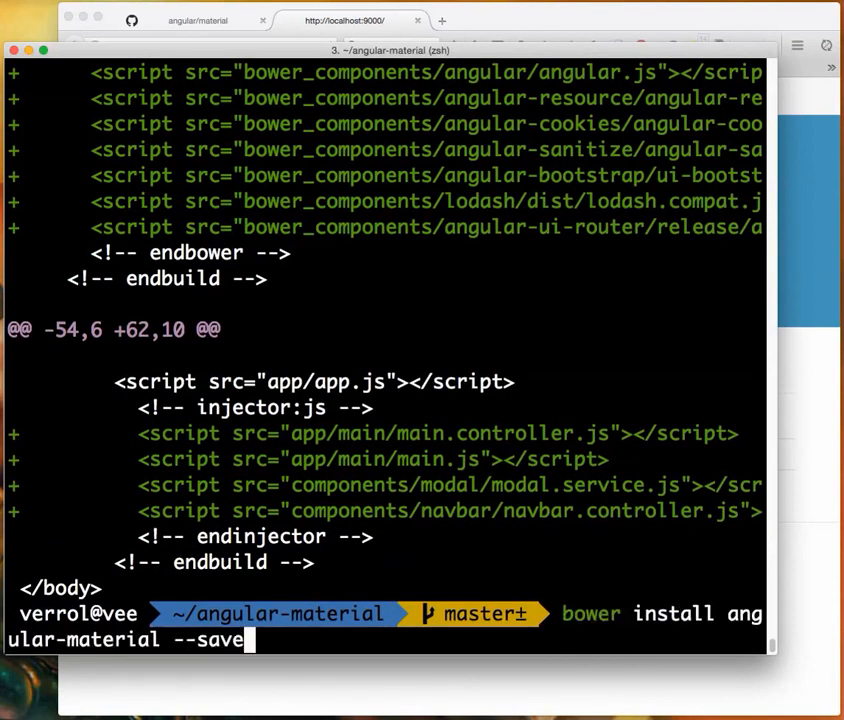
Run grunt serve in the angular-material project and watch its tasks complete without errors.
text(grunt serve)
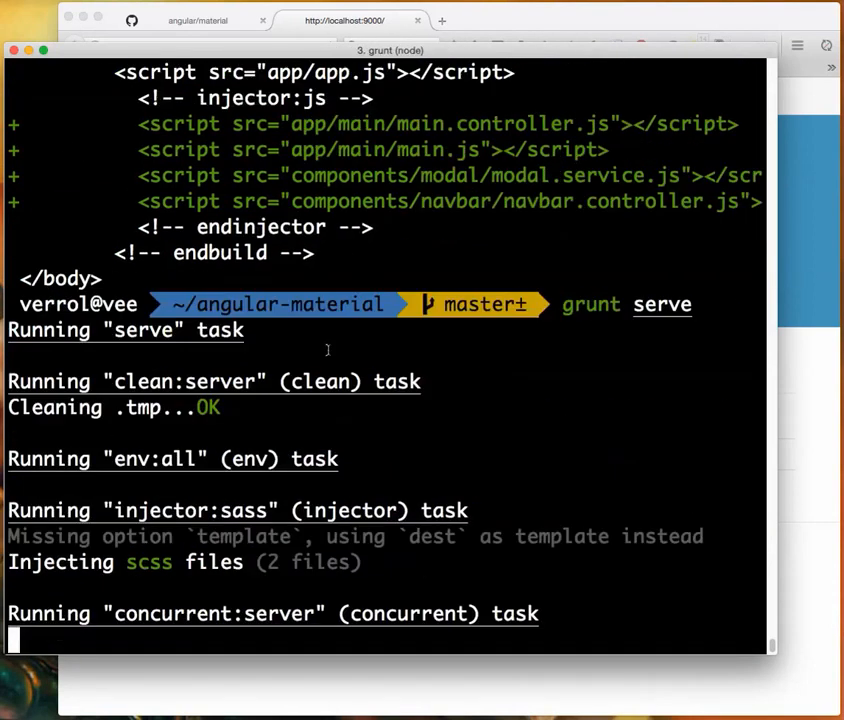
scroll(down, 3)
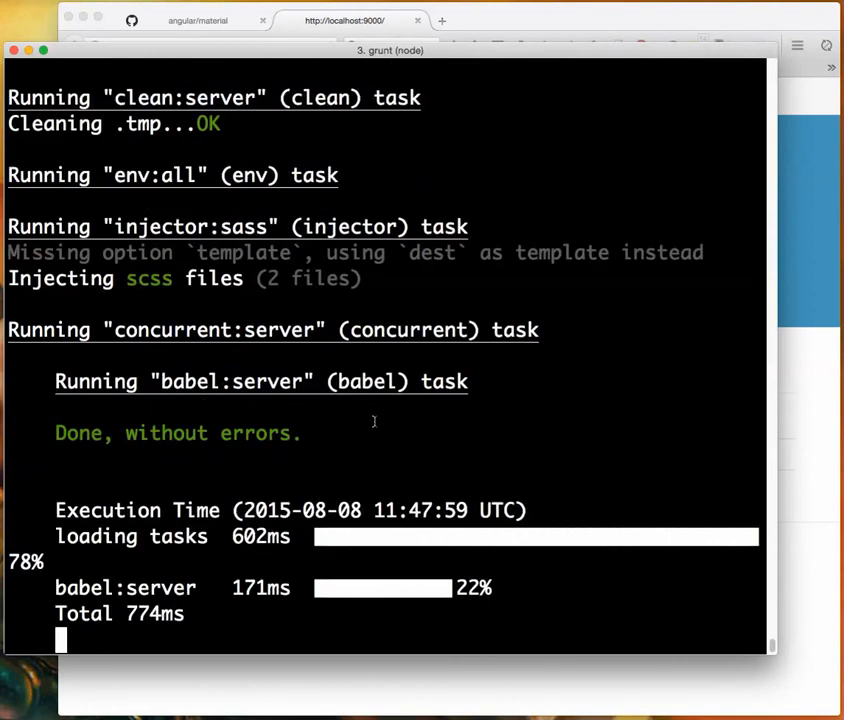
scroll(down, 3)
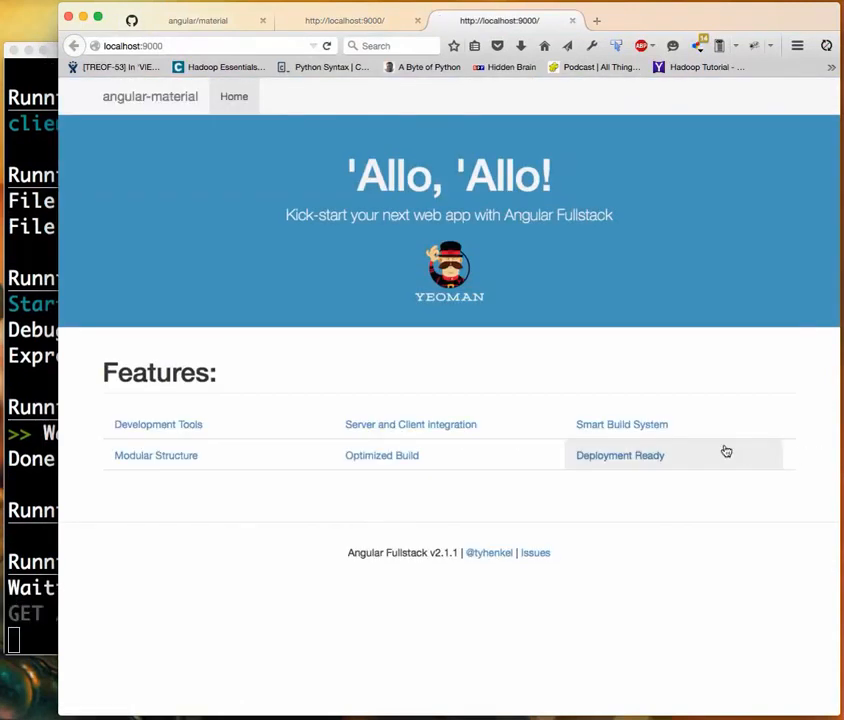
mouse_move(459, 461)
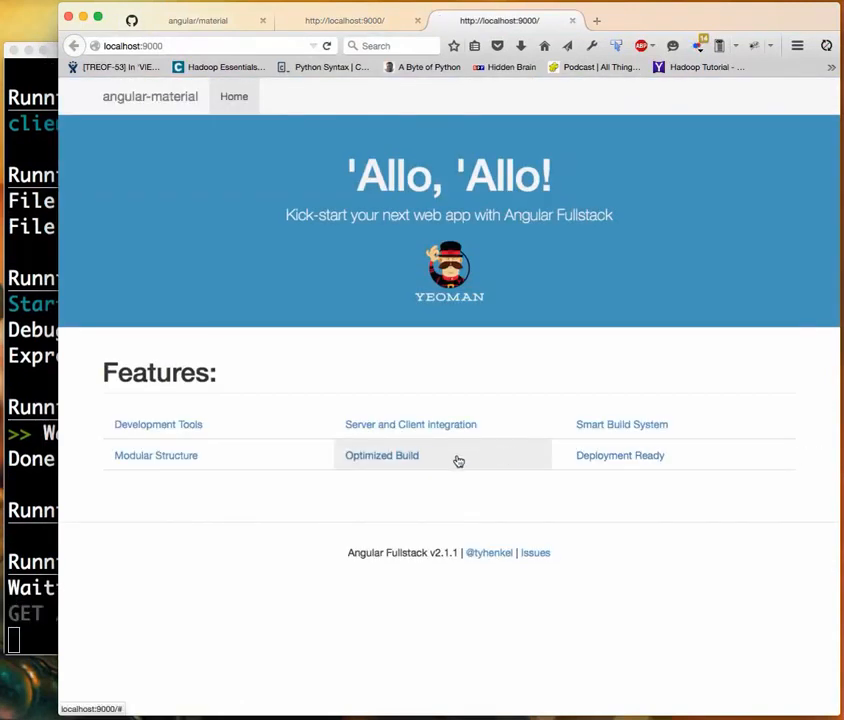
mouse_move(200, 548)
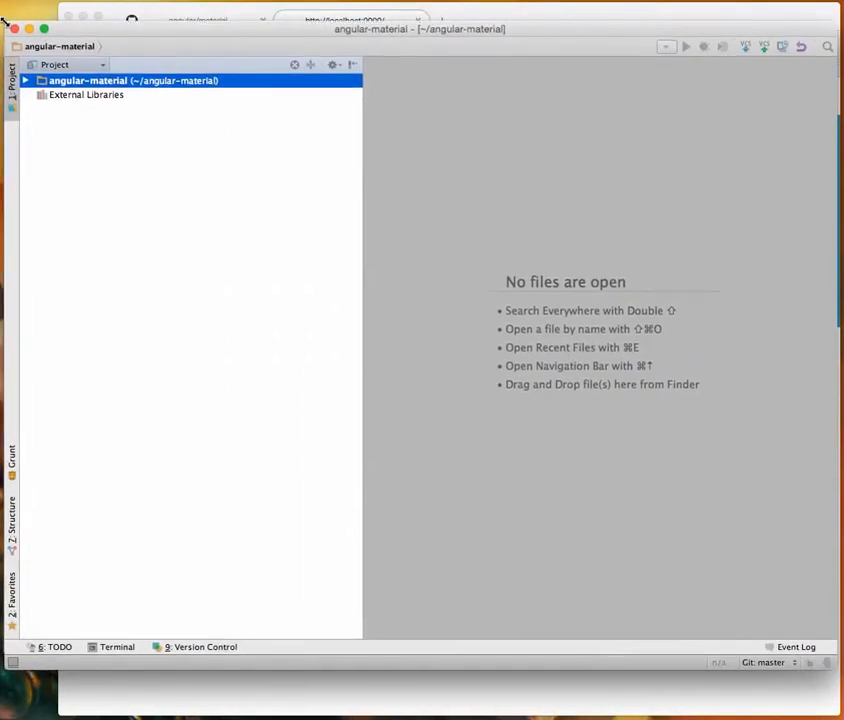
Expand the angular-material root and the client folder, narrowing the Project panel along the way.
click(25, 80)
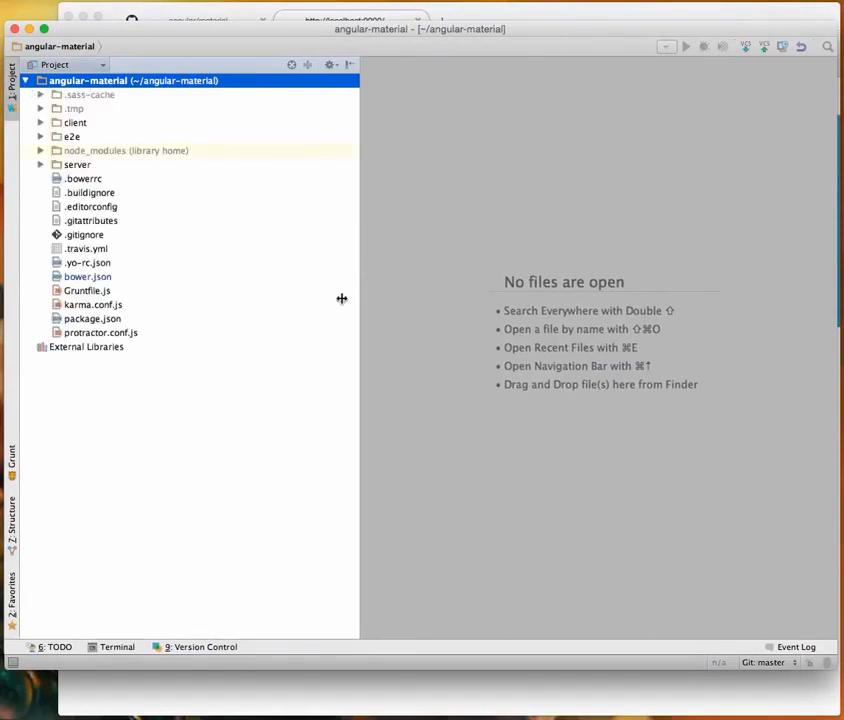
drag(360, 300, 302, 300)
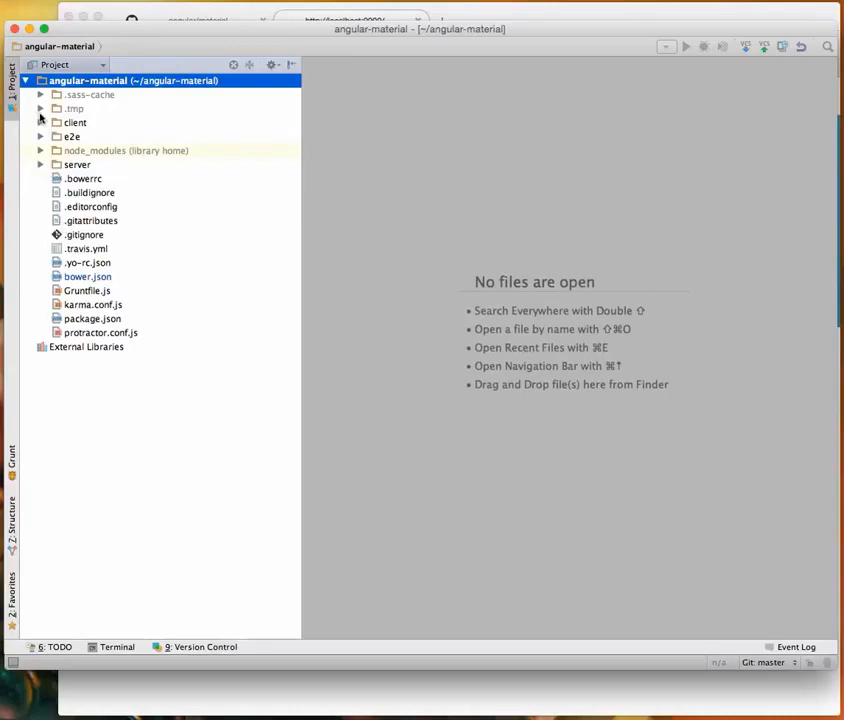
click(42, 122)
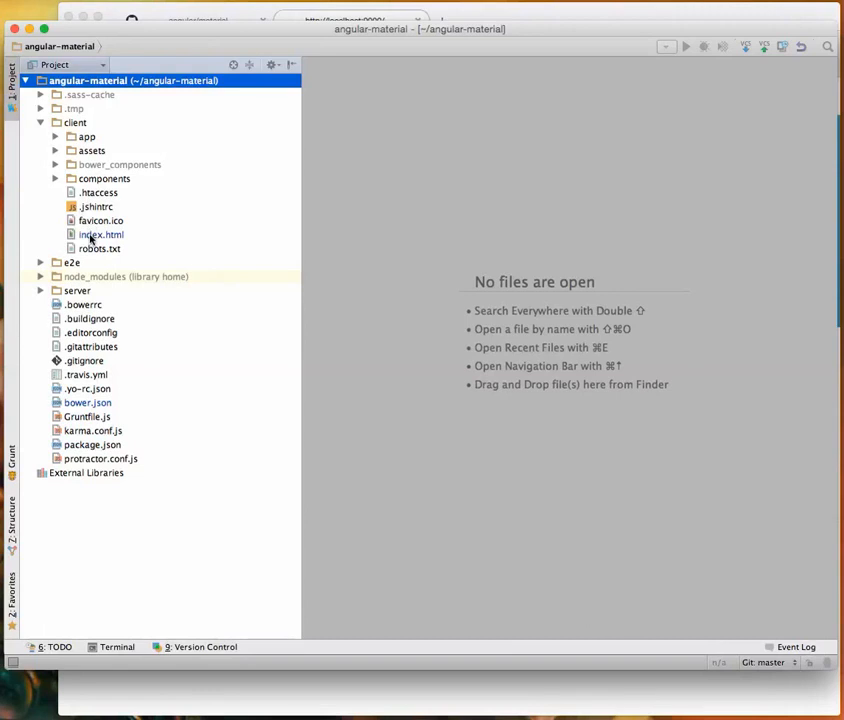
Open client/index.html and view the bower:js block with angular-material, aria and animate scripts.
double_click(101, 234)
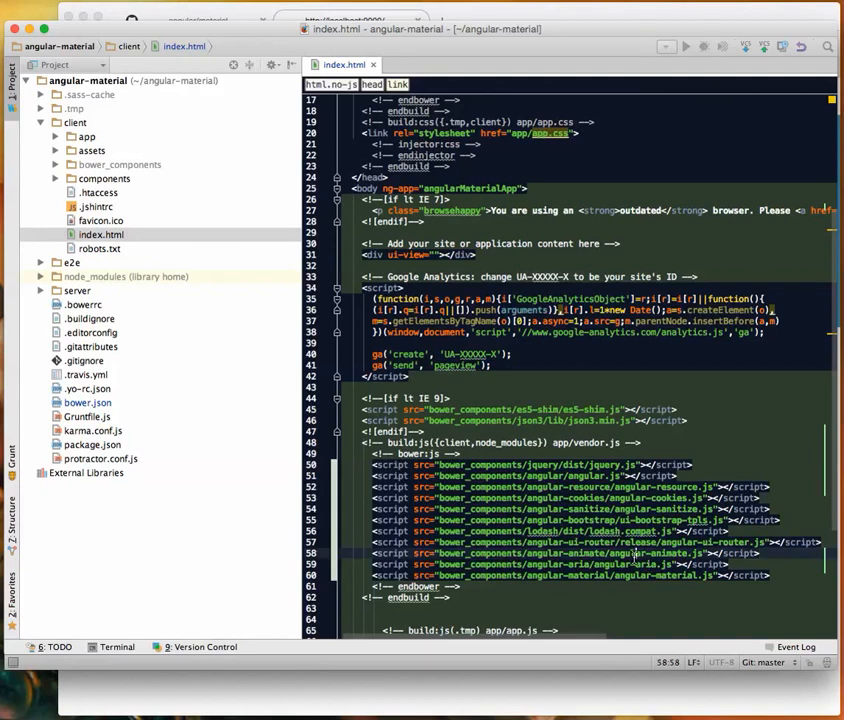
click(612, 564)
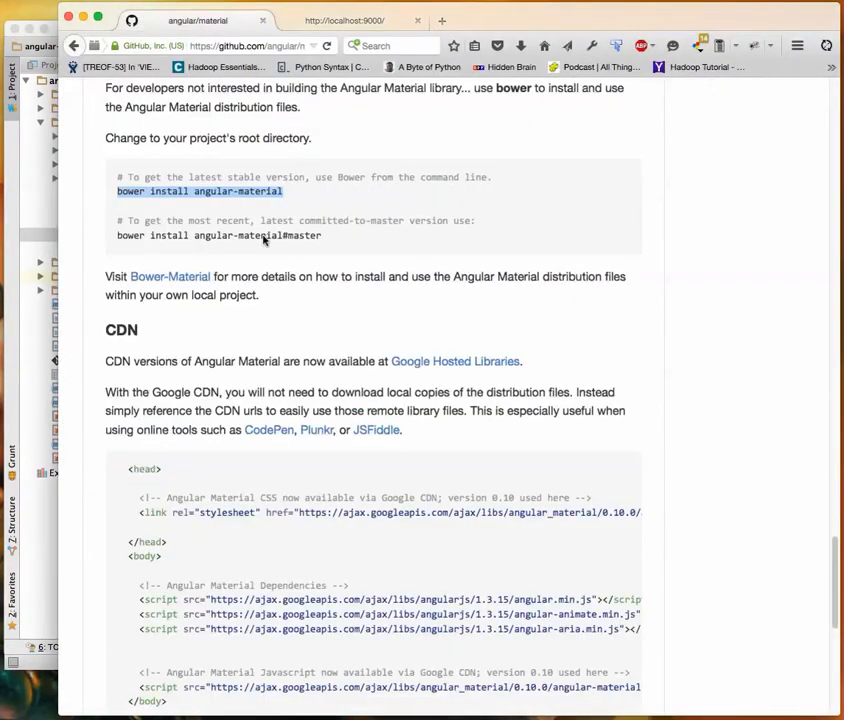
Scroll through the README's Bower install and CDN sections.
scroll(down, 3)
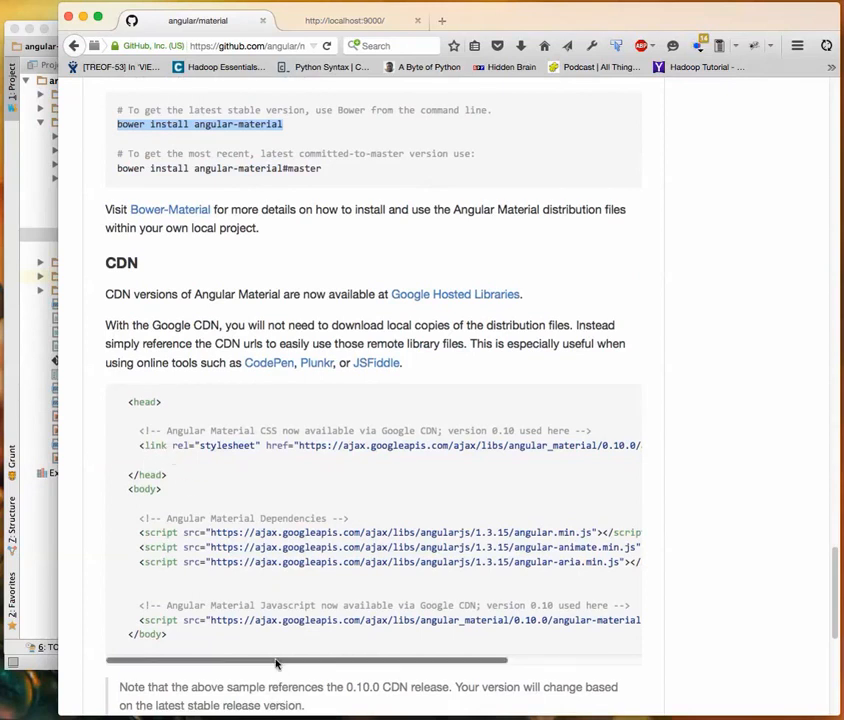
scroll(right, 3)
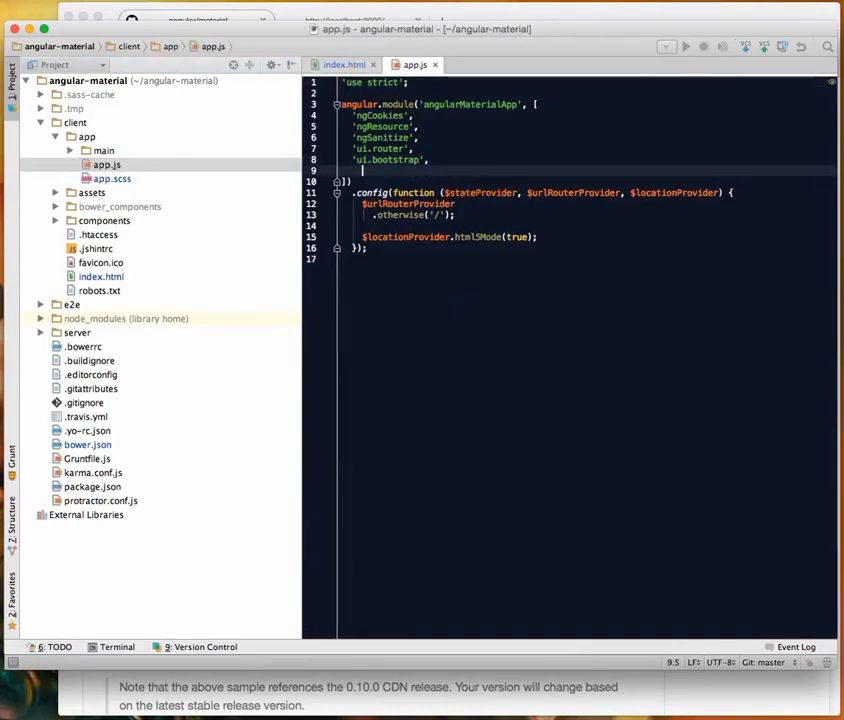
Add 'ngAnimate' and 'ngMaterial' after 'ui.bootstrap' in the angularMaterialApp dependency array.
text('ui)
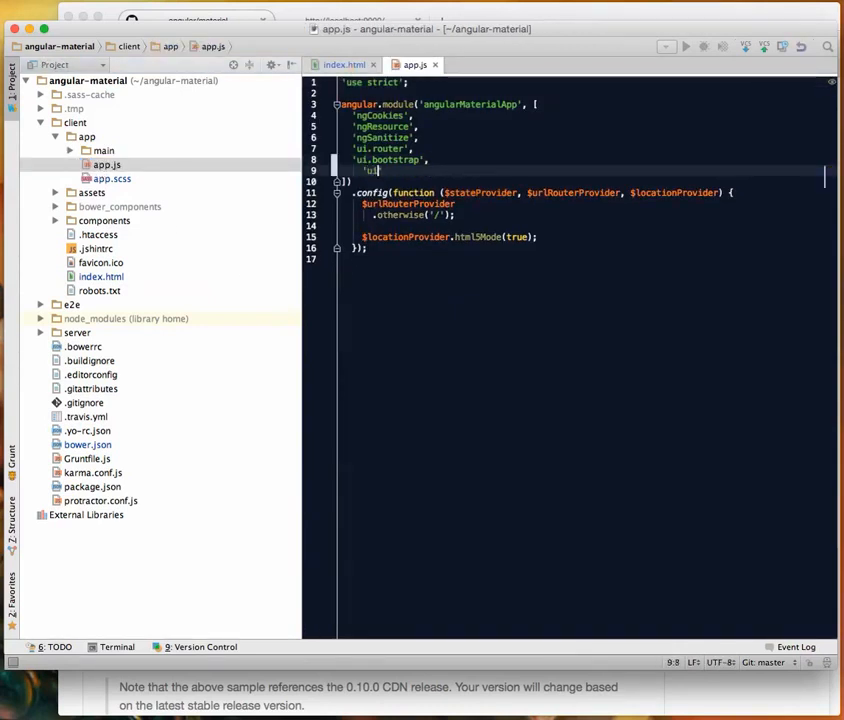
text(ngAnimate',)
text('ngMaterial')
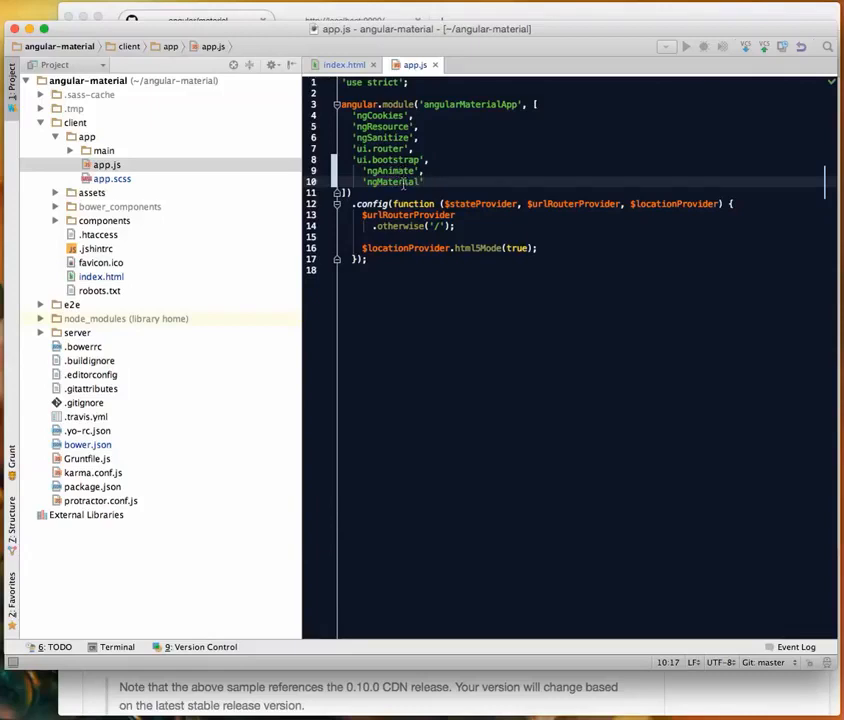
double_click(393, 181)
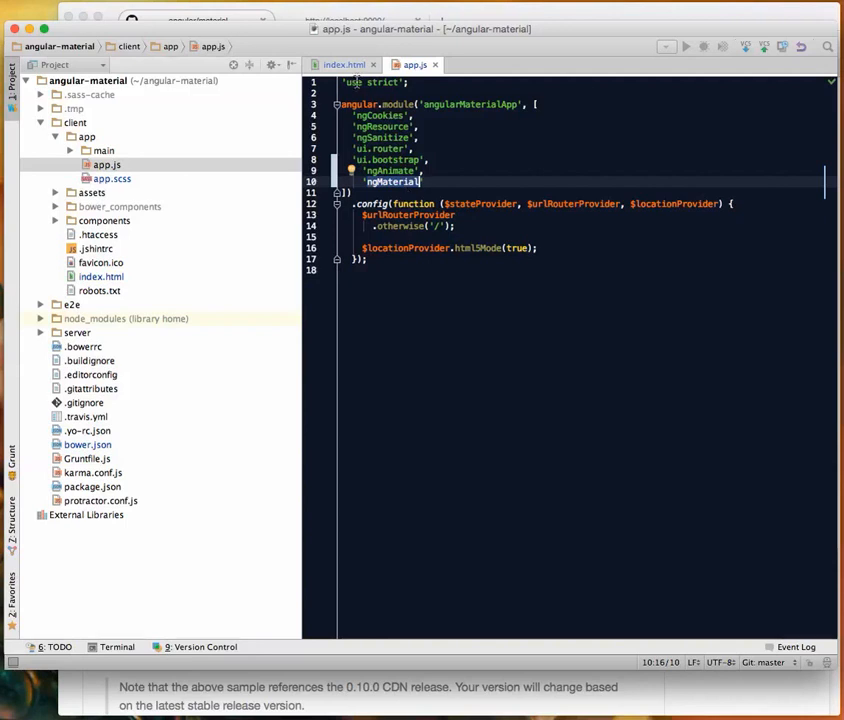
click(71, 150)
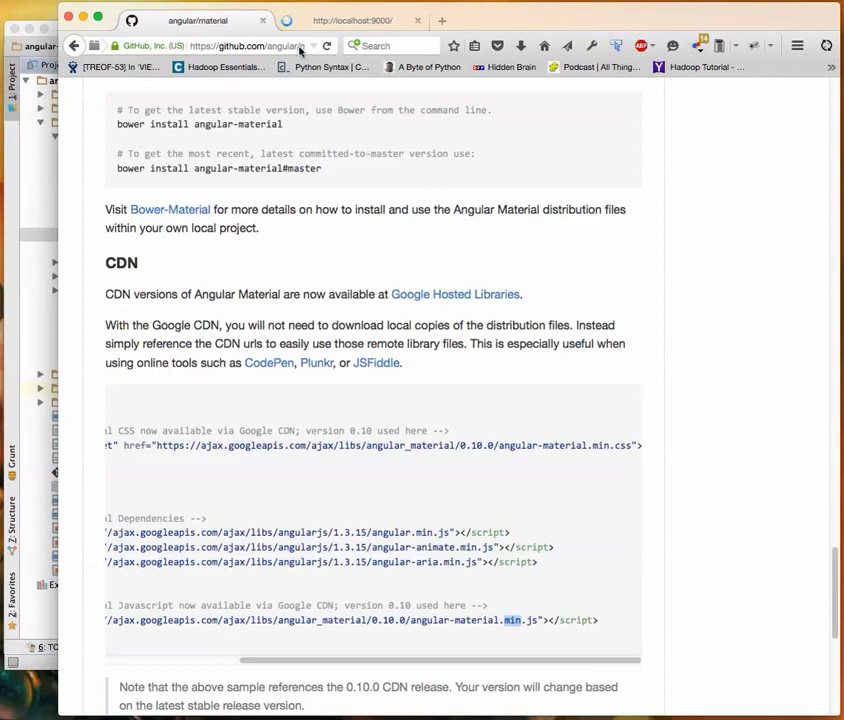
Go from the README to the Angular Material docs, expand Directives and open the md-button reference.
click(355, 20)
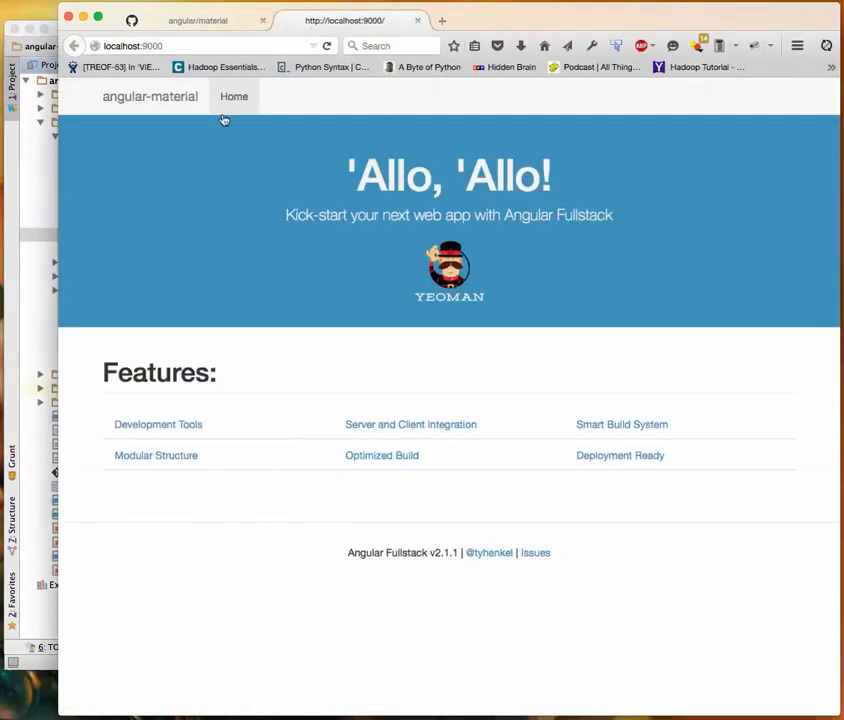
click(197, 20)
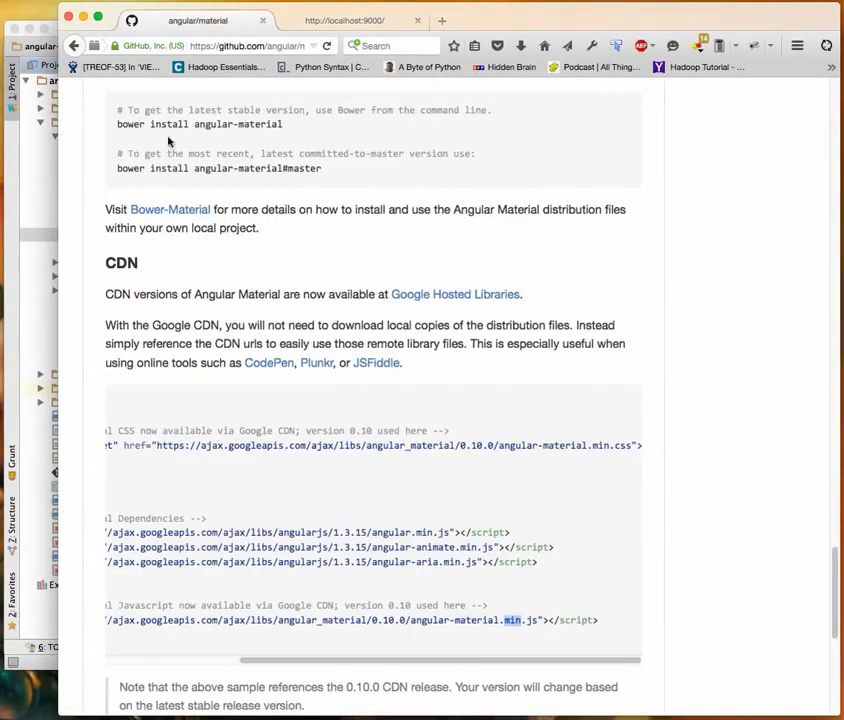
click(73, 46)
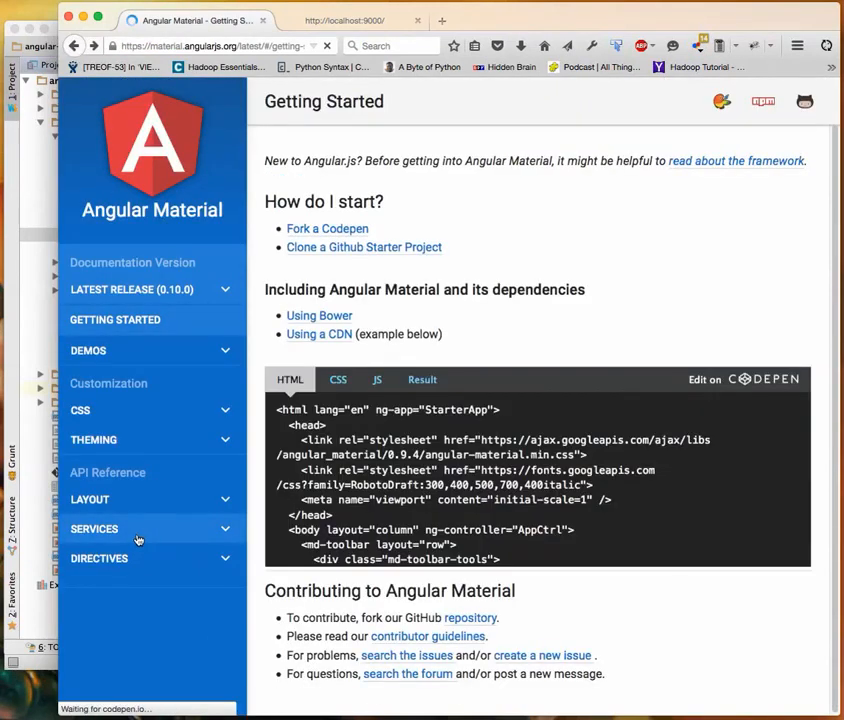
click(99, 558)
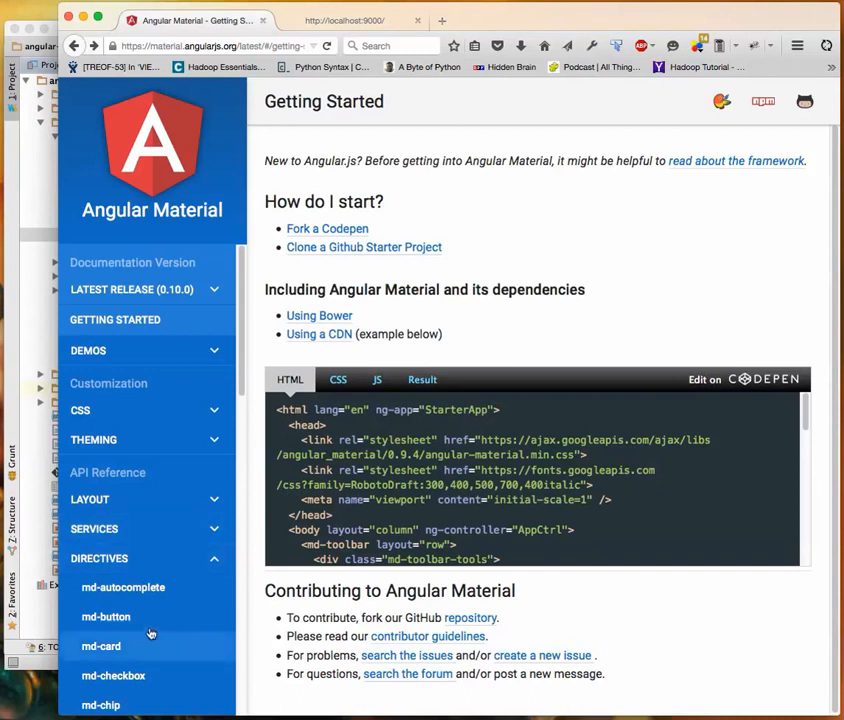
click(106, 616)
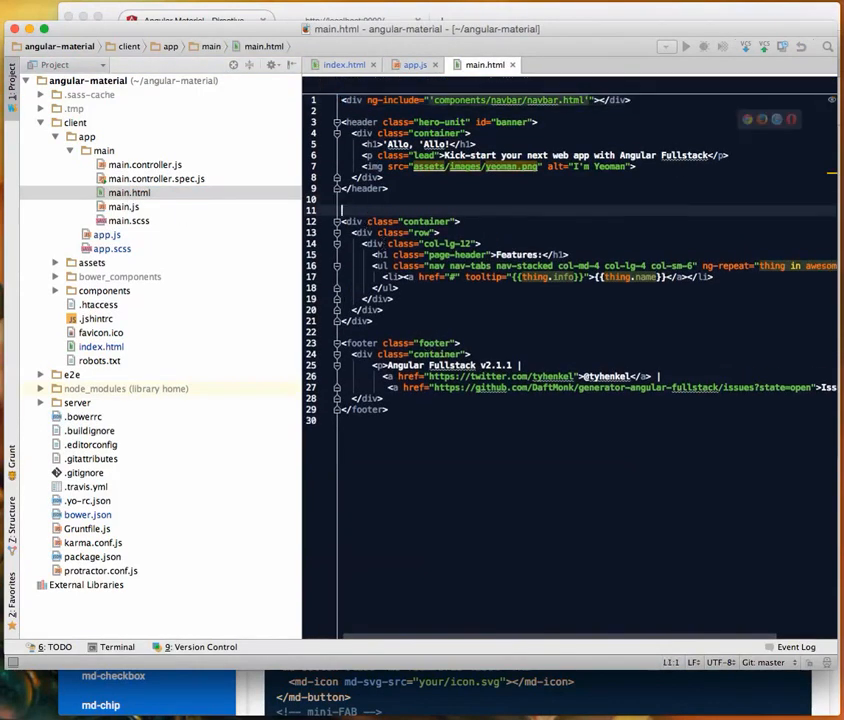
Insert a div with class "container" and a nested div with class "row" above the Features section.
text(<div>)
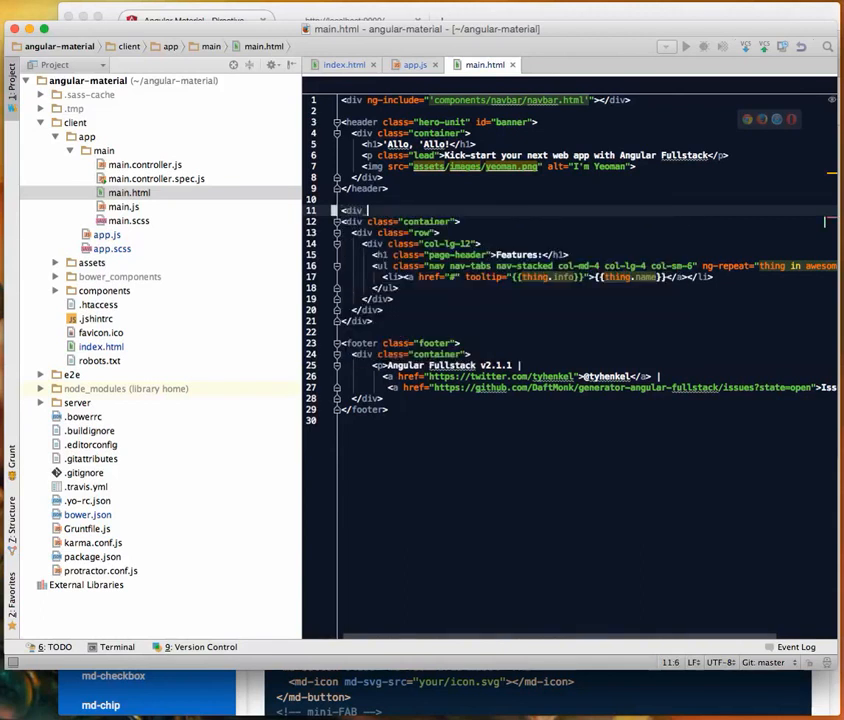
text(class="con)
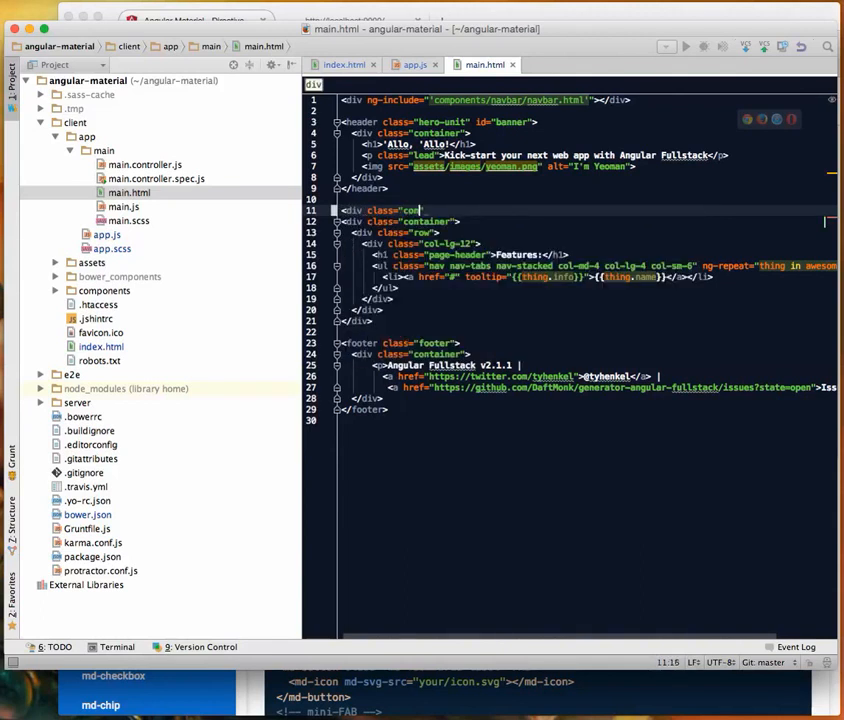
text(tainer)
text(<div)
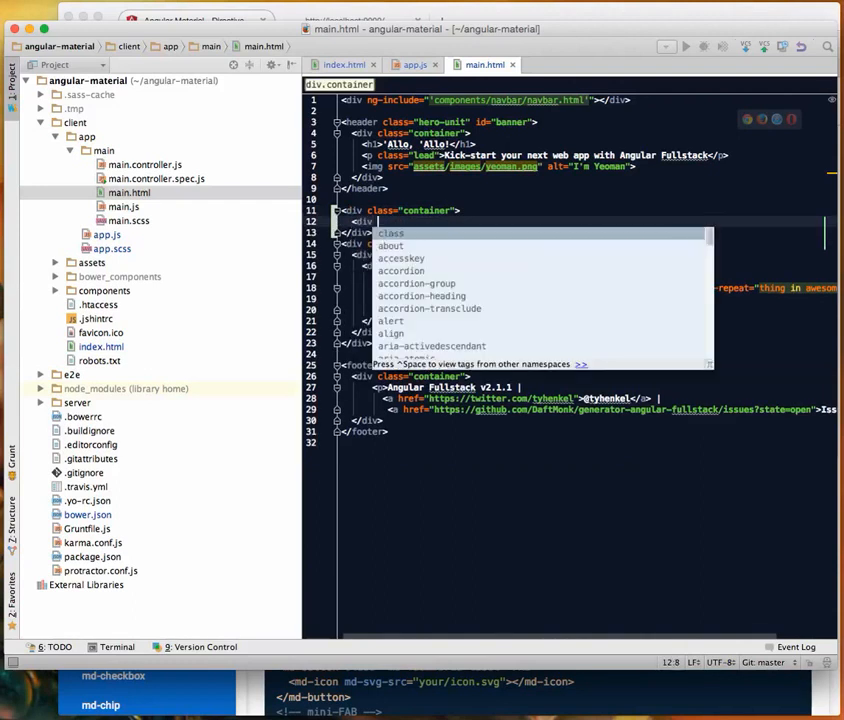
text(row)
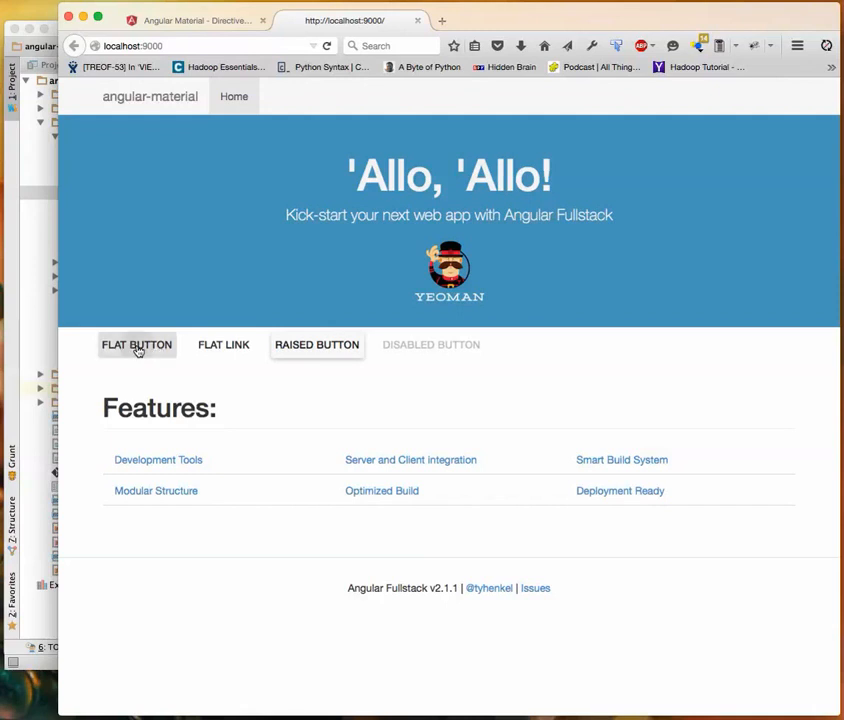
click(223, 345)
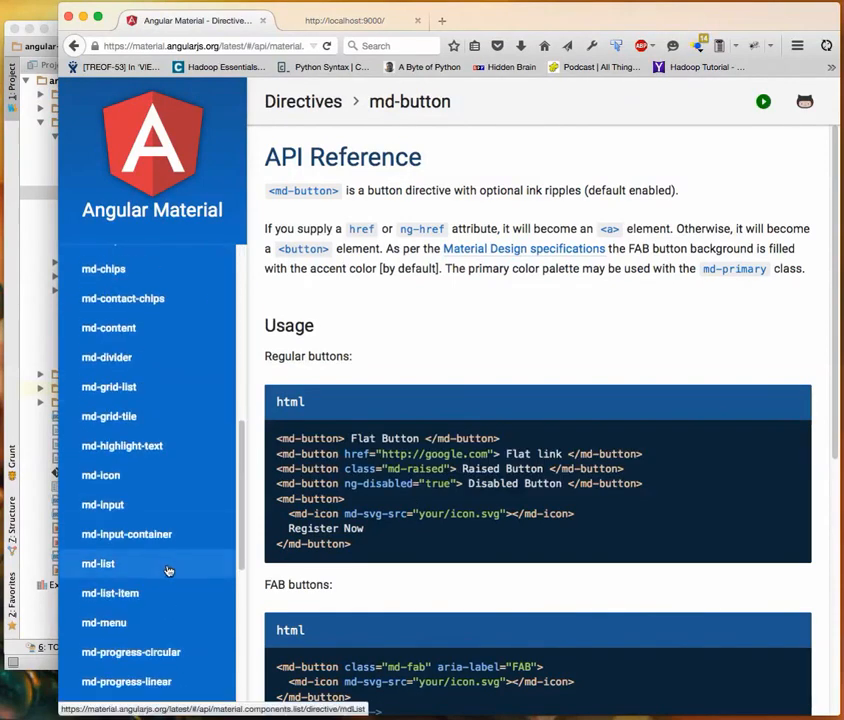
Show the md-input reference and select part of its Color input usage code.
click(102, 504)
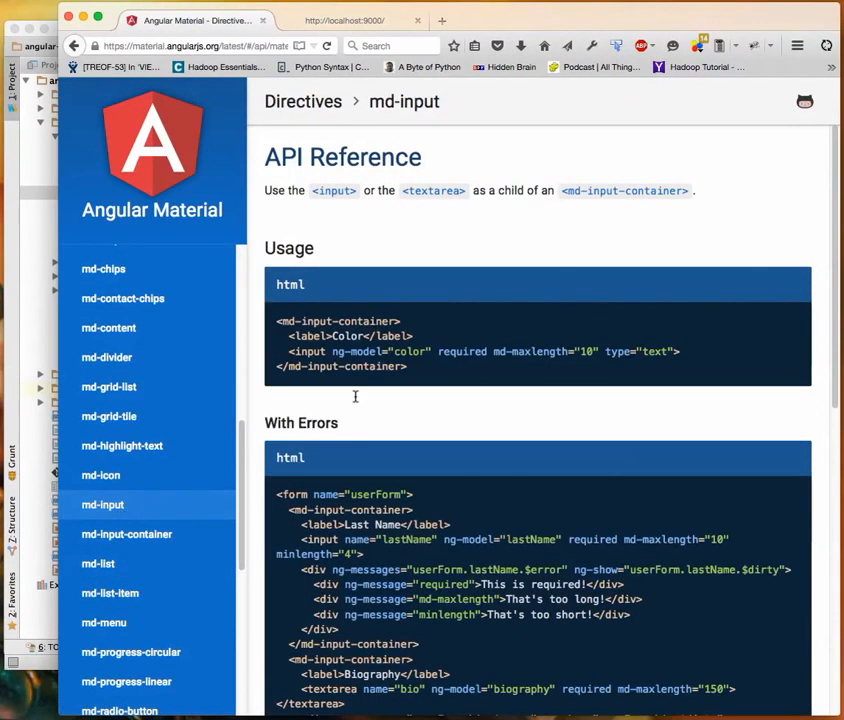
mouse_move(417, 373)
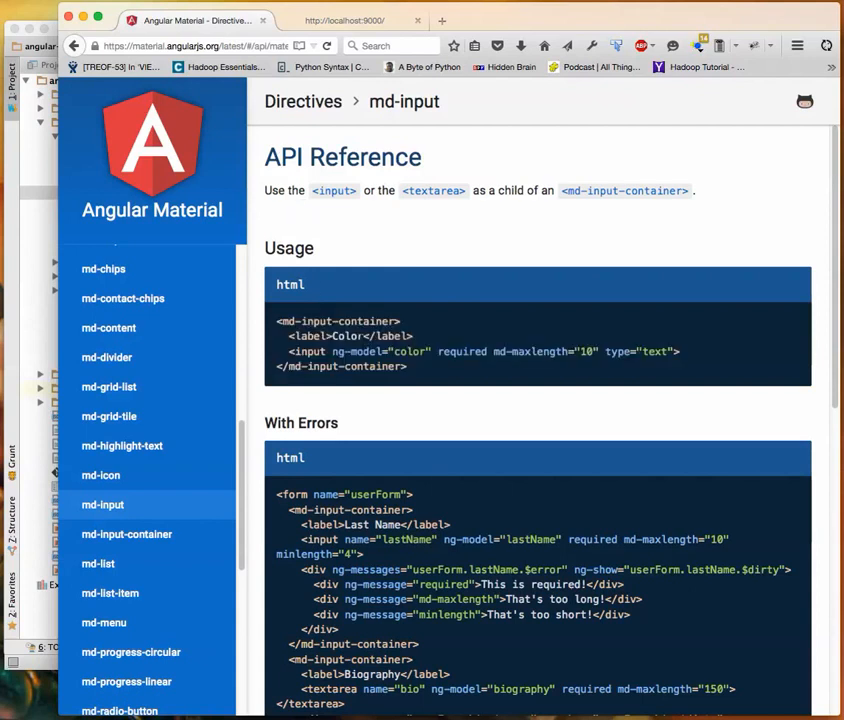
double_click(308, 351)
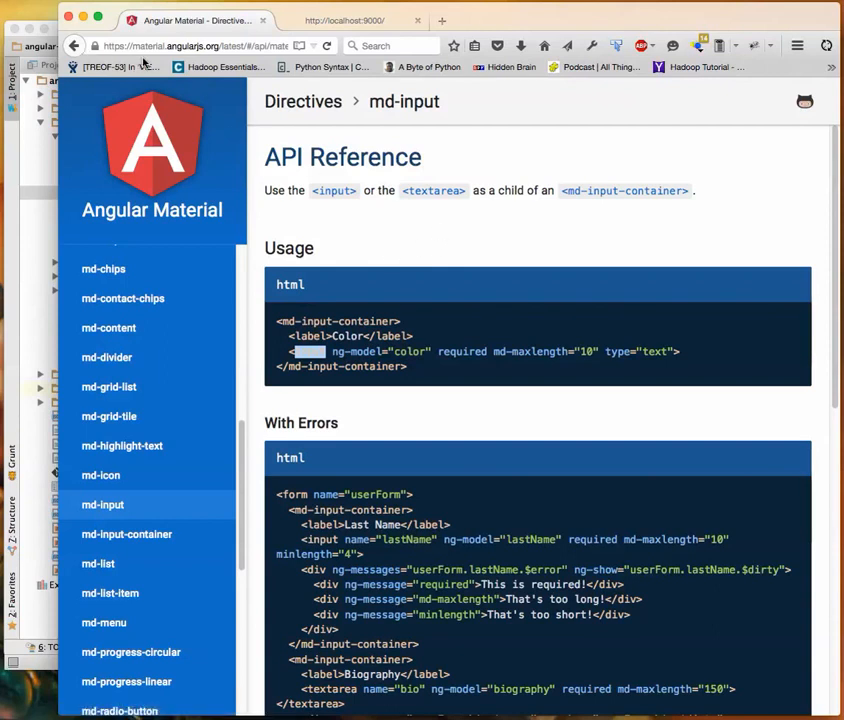
mouse_move(275, 33)
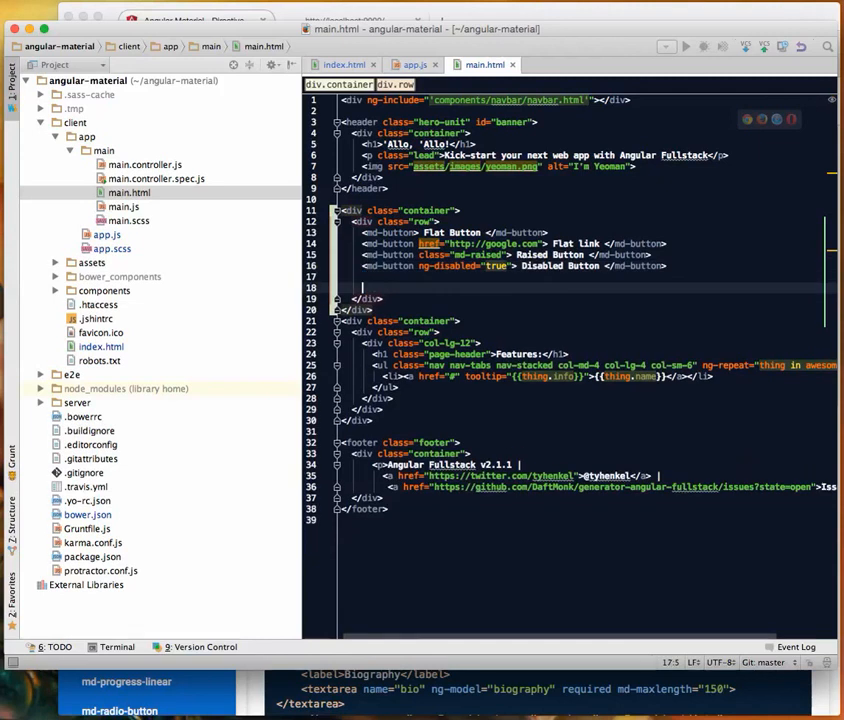
Insert an md-input-container with the required Color input (maxlength 10) inside the row div.
text(<md-input-container>)
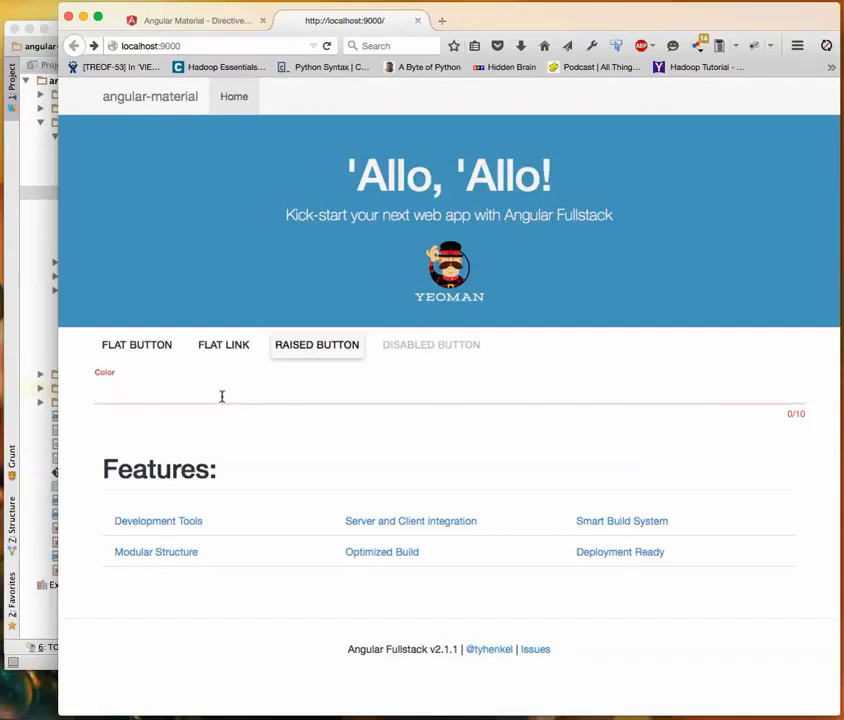
text(1)
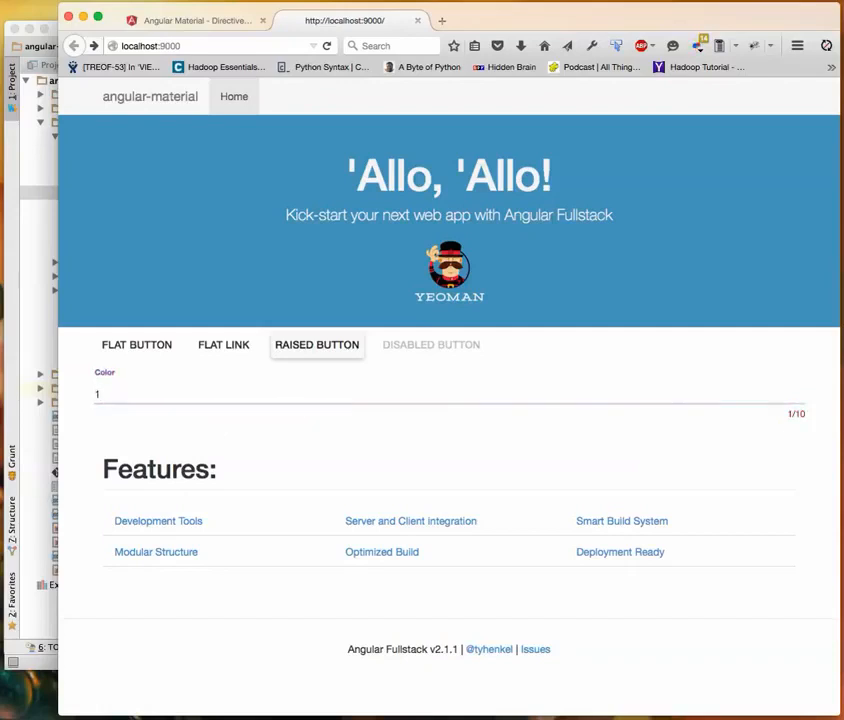
text(234)
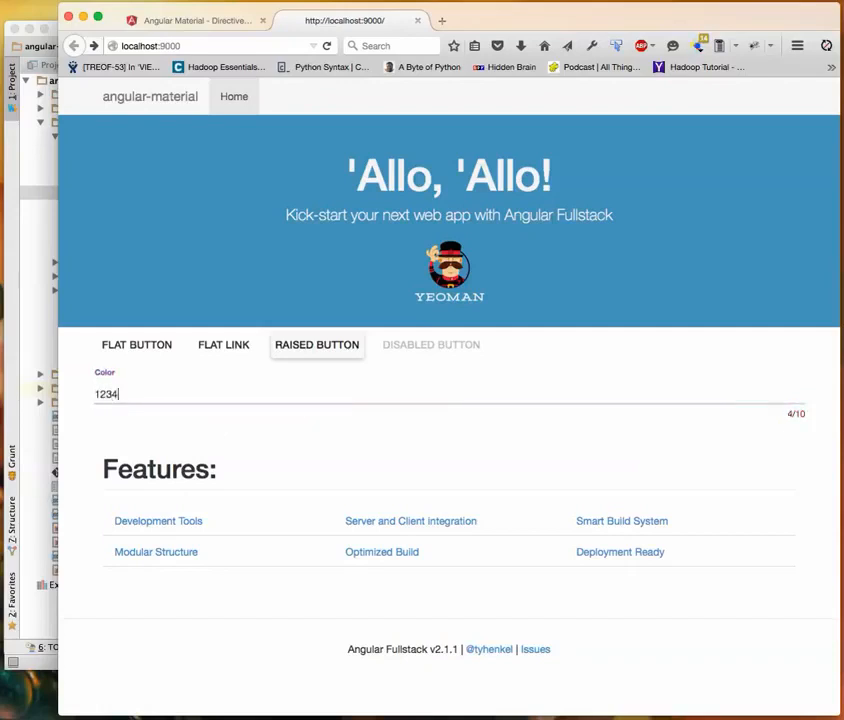
text(56789)
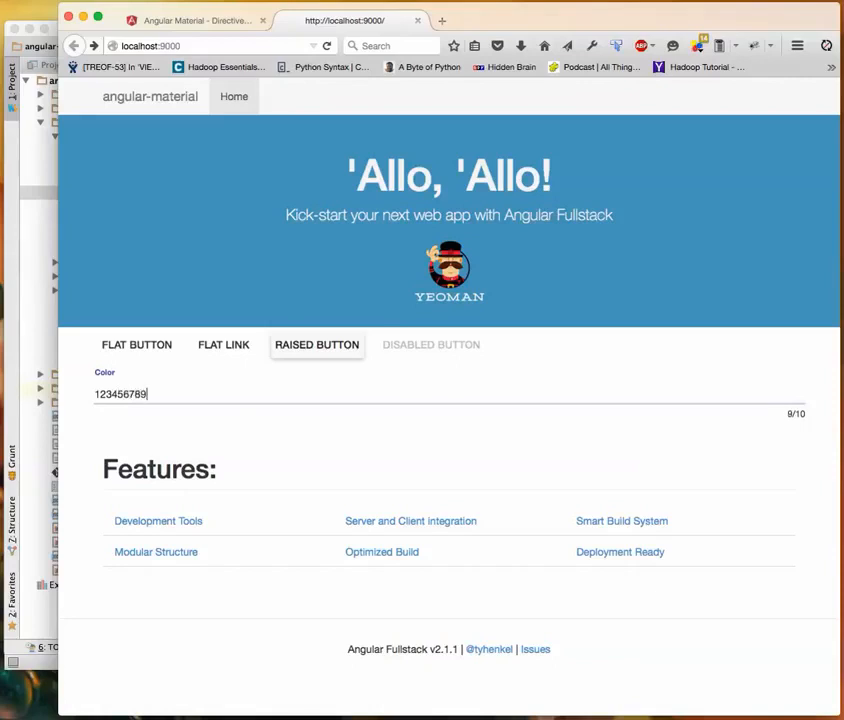
text(0)
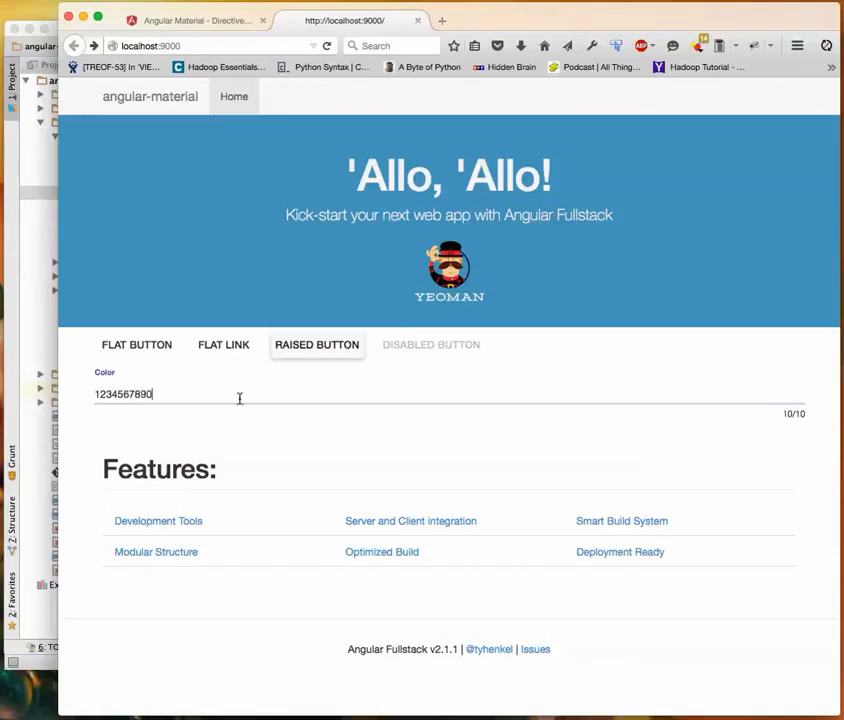
text(0)
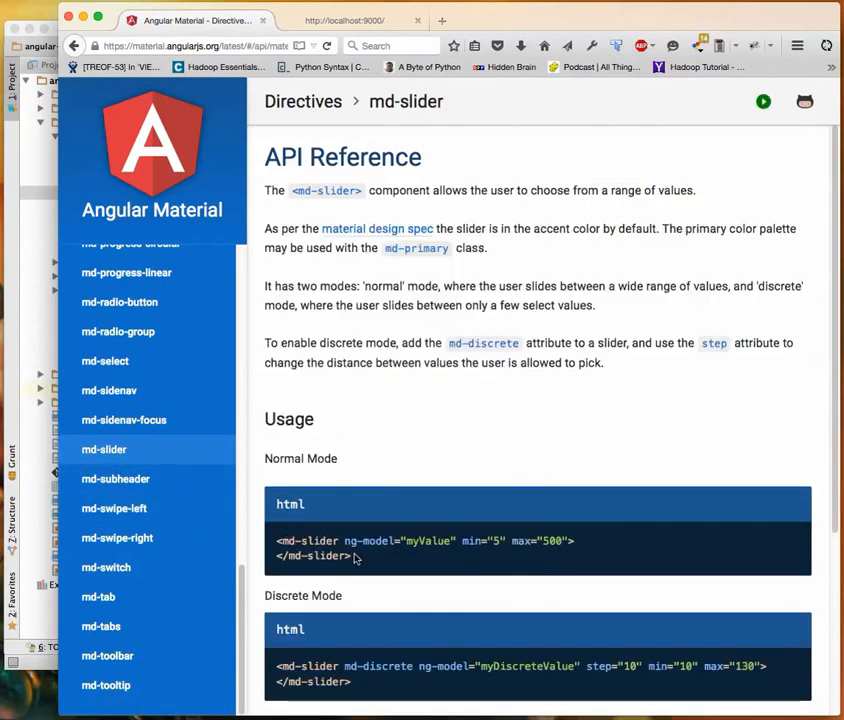
Select the Normal Mode md-slider example snippet in the Angular Material docs.
drag(277, 541, 351, 556)
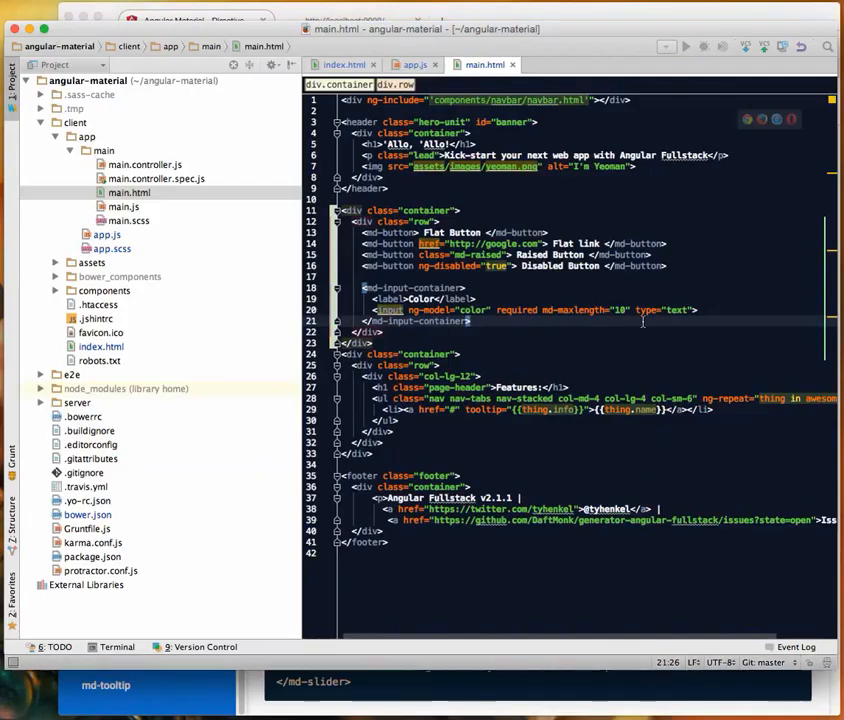
Add <md-slider ng-model="myValue" min="5" max="500"> below the Color input in main.html.
text(<md-slider ng-model="myValue" min="5" max="500">)
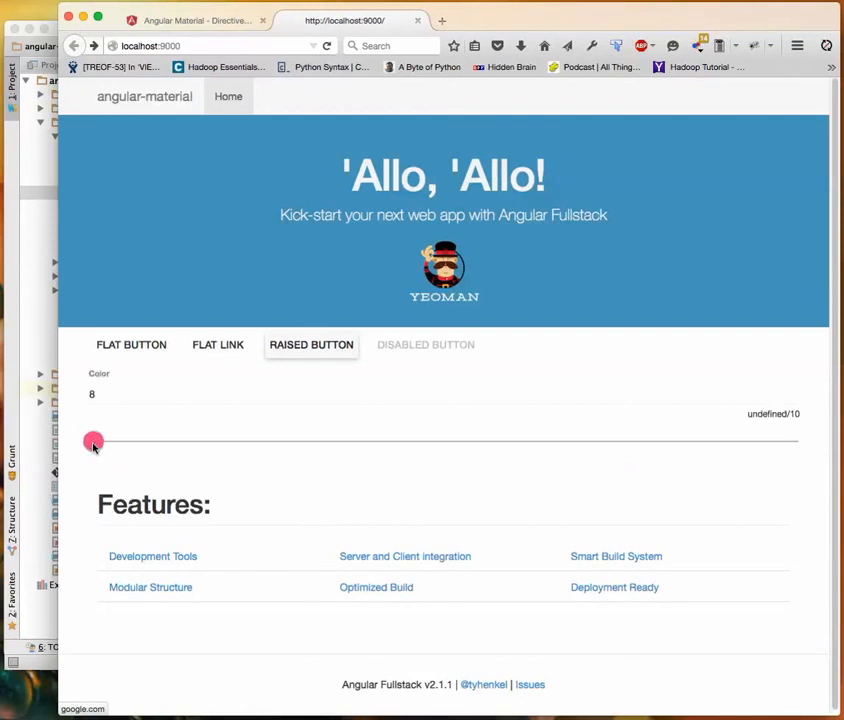
Drag the slider right then back left until the Color field reads 72.
drag(92, 441, 309, 441)
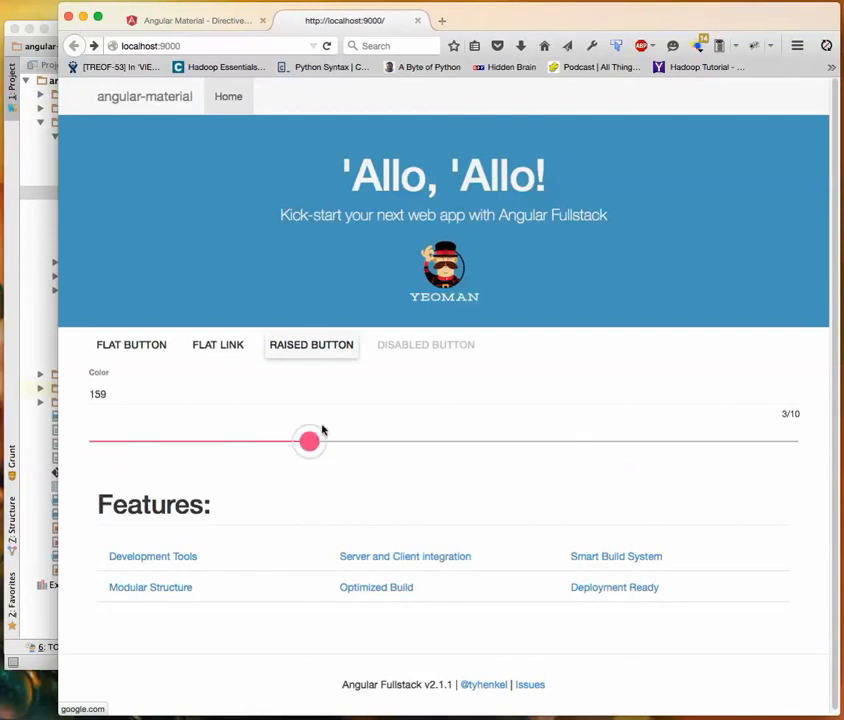
drag(309, 442, 204, 442)
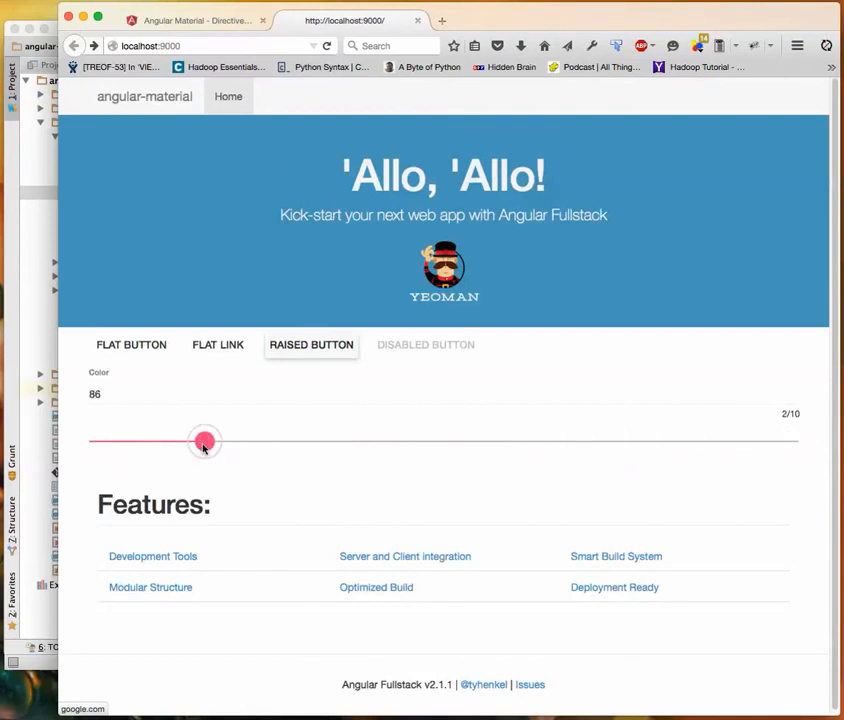
drag(205, 441, 184, 441)
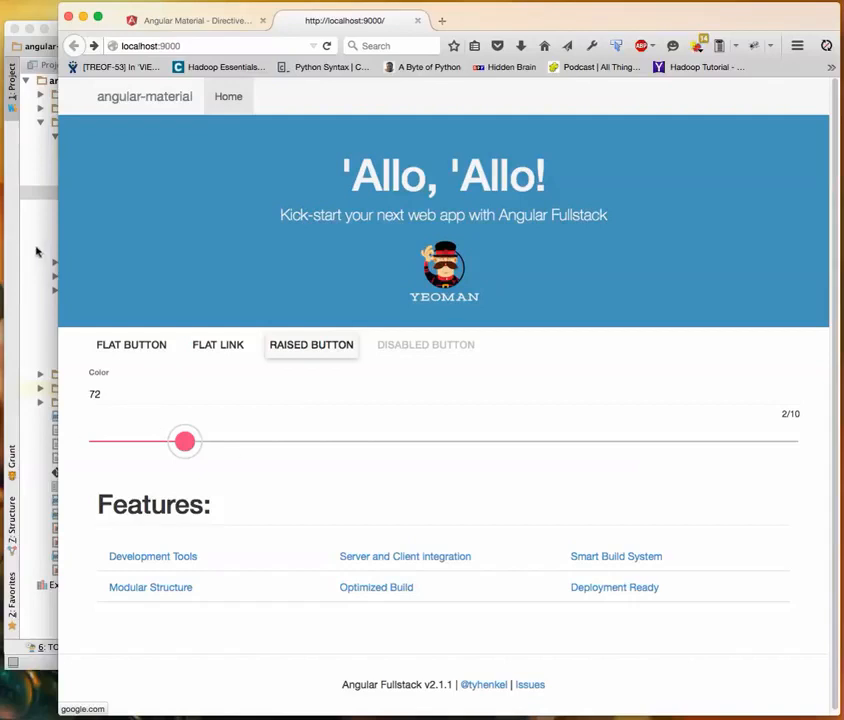
mouse_move(28, 678)
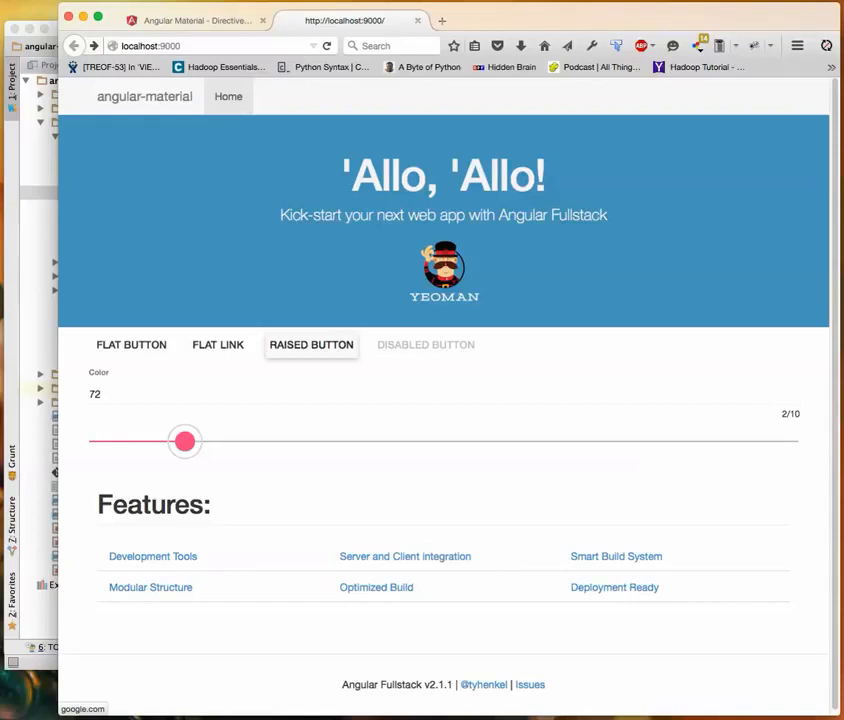
mouse_move(80, 616)
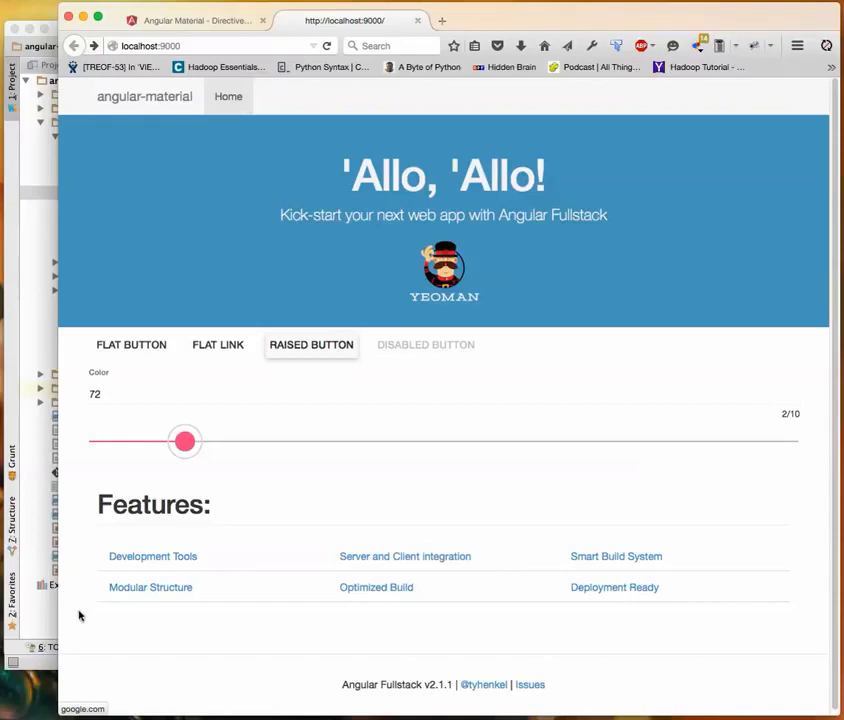
mouse_move(151, 611)
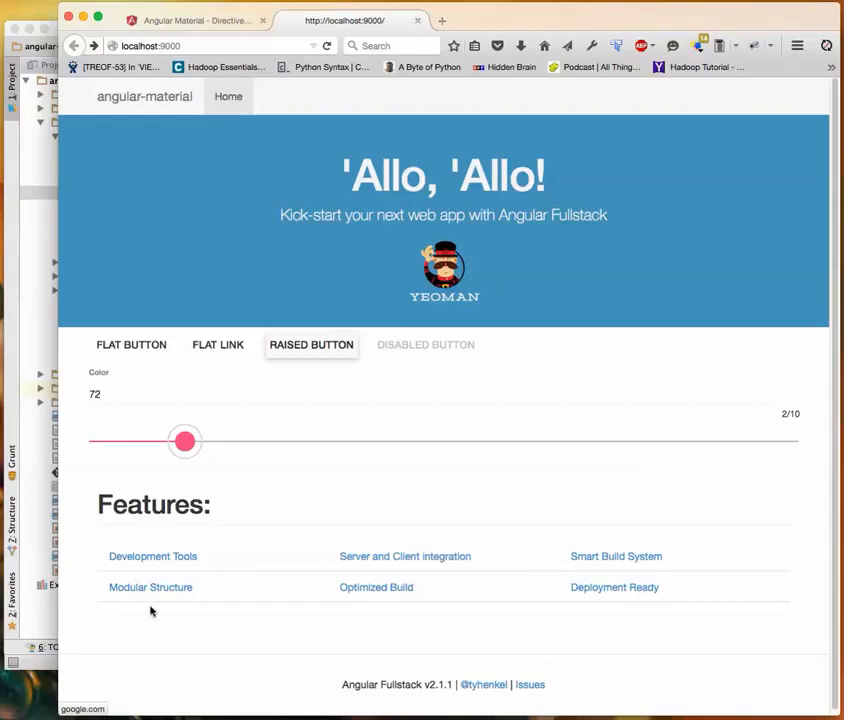